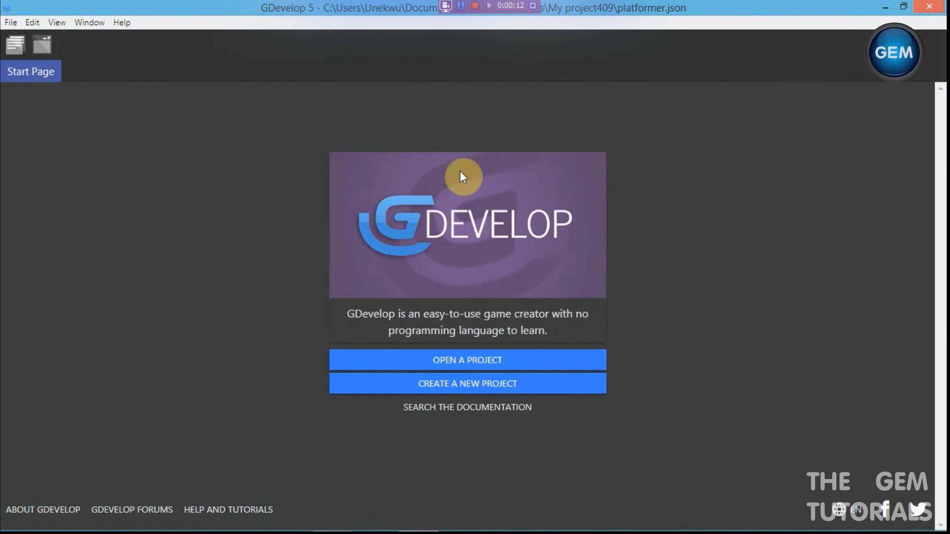
pyautogui.moveTo(438, 228)
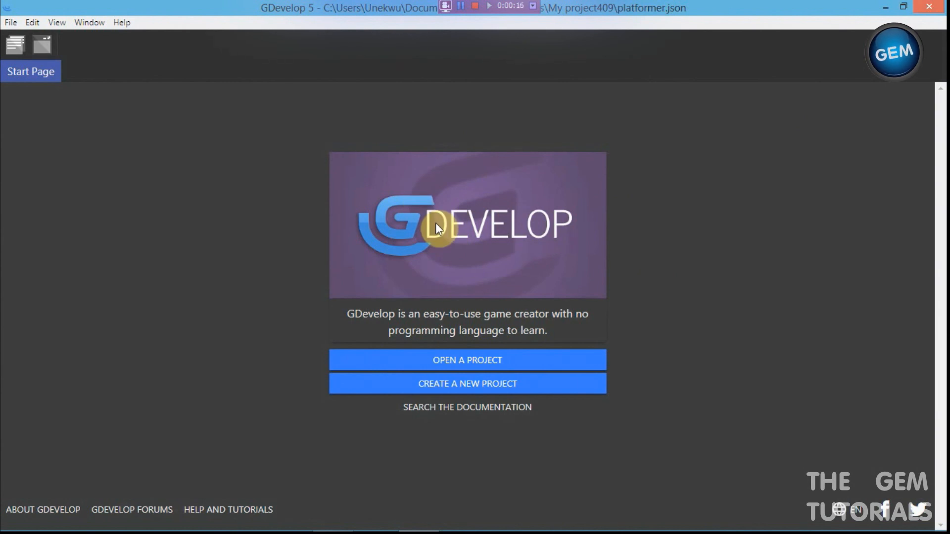
pyautogui.moveTo(547, 283)
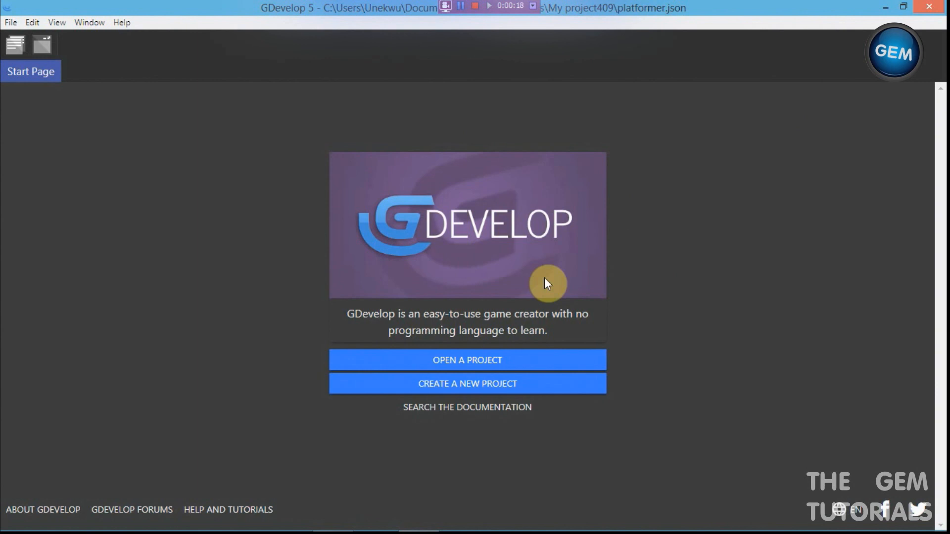
pyautogui.moveTo(363, 306)
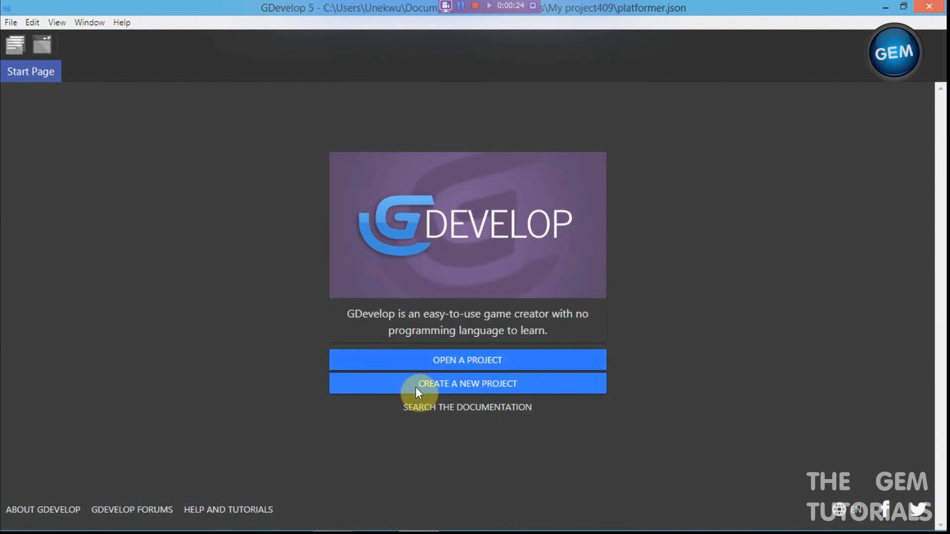
# Step: Start a new project to reach the starter templates including Platformer
pyautogui.click(467, 383)
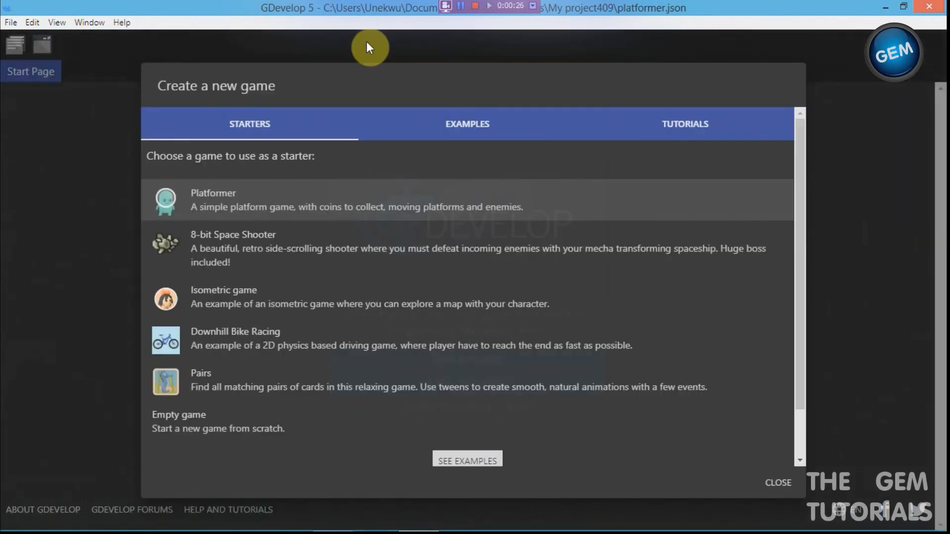
pyautogui.moveTo(285, 207)
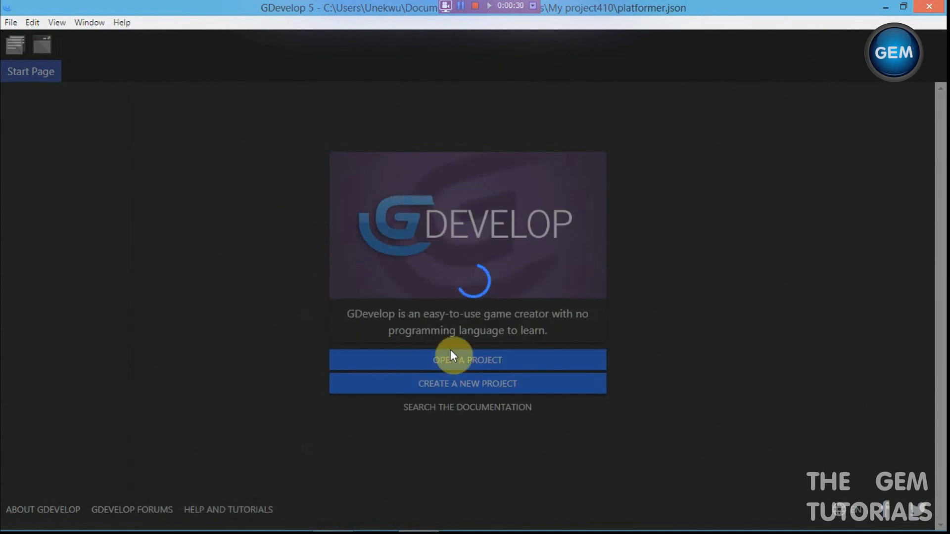
pyautogui.moveTo(558, 187)
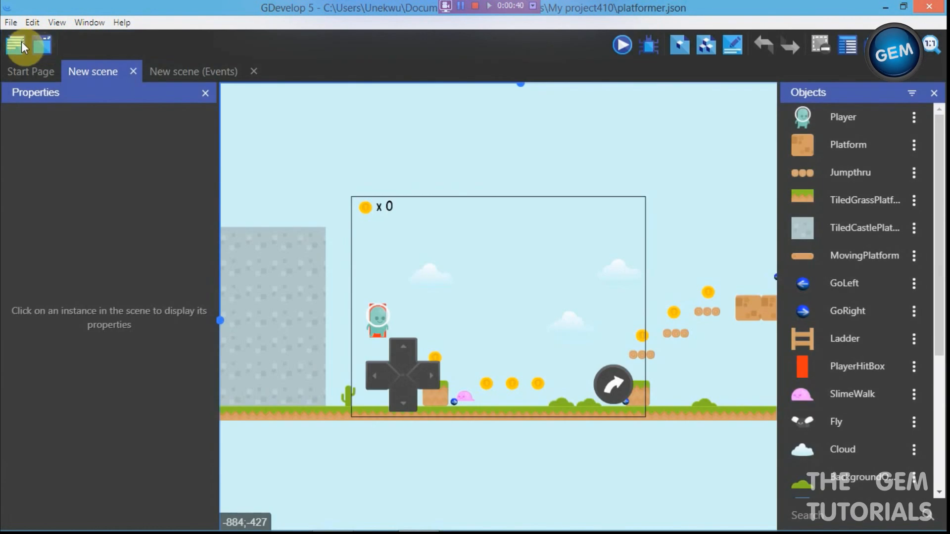
# Step: Show the Platformer game's properties via the project manager's Game settings
pyautogui.click(18, 44)
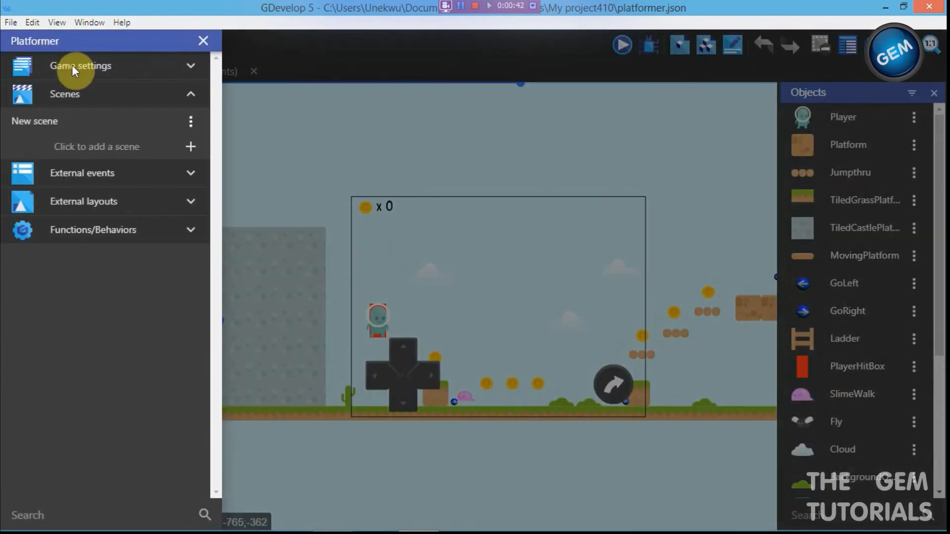
pyautogui.click(80, 66)
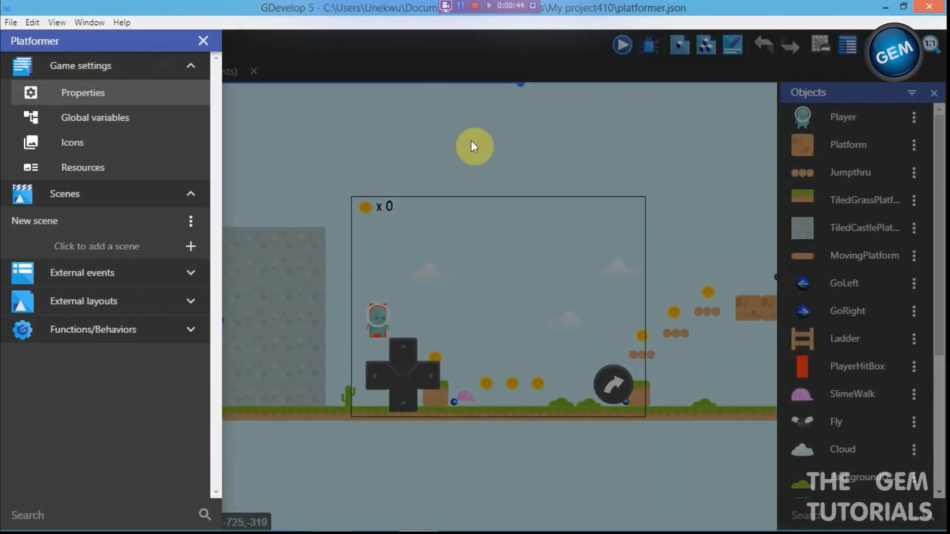
pyautogui.click(82, 92)
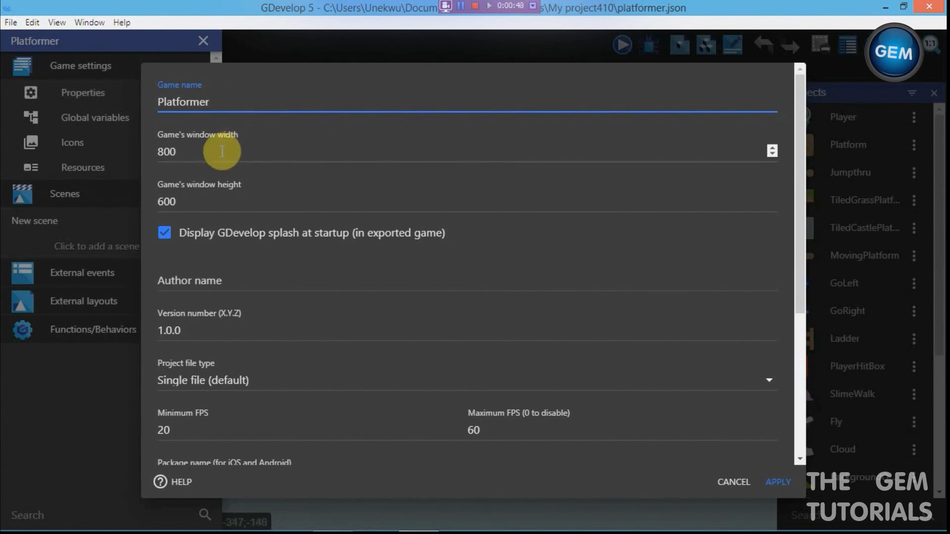
pyautogui.moveTo(810, 235)
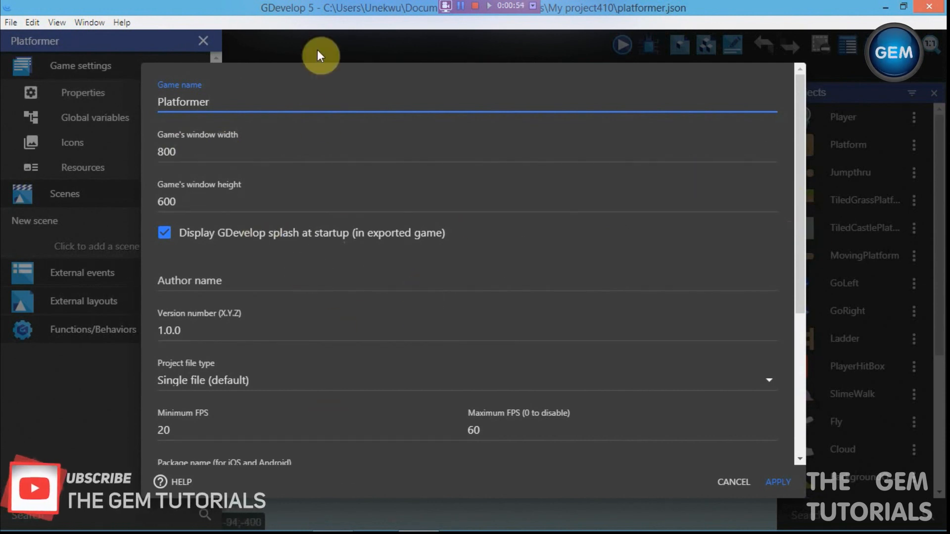
pyautogui.moveTo(198, 232)
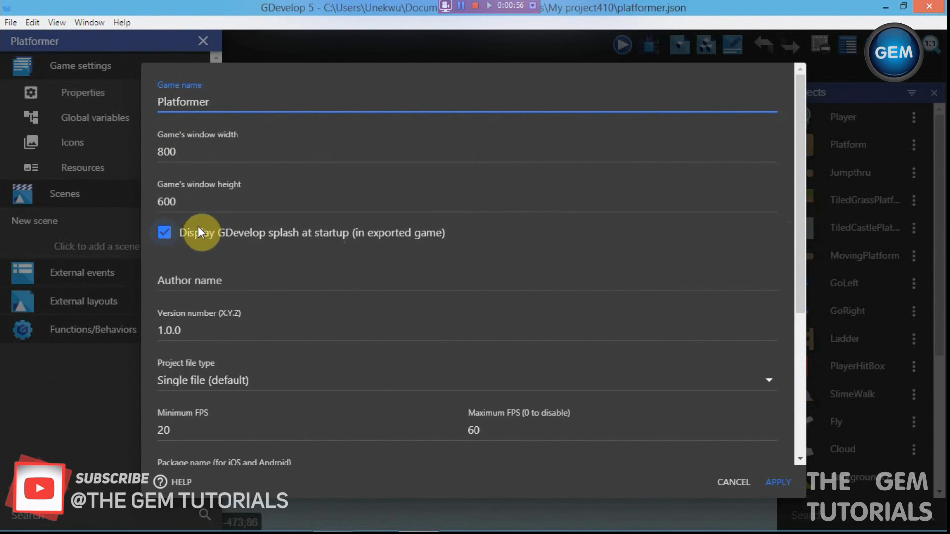
pyautogui.moveTo(264, 237)
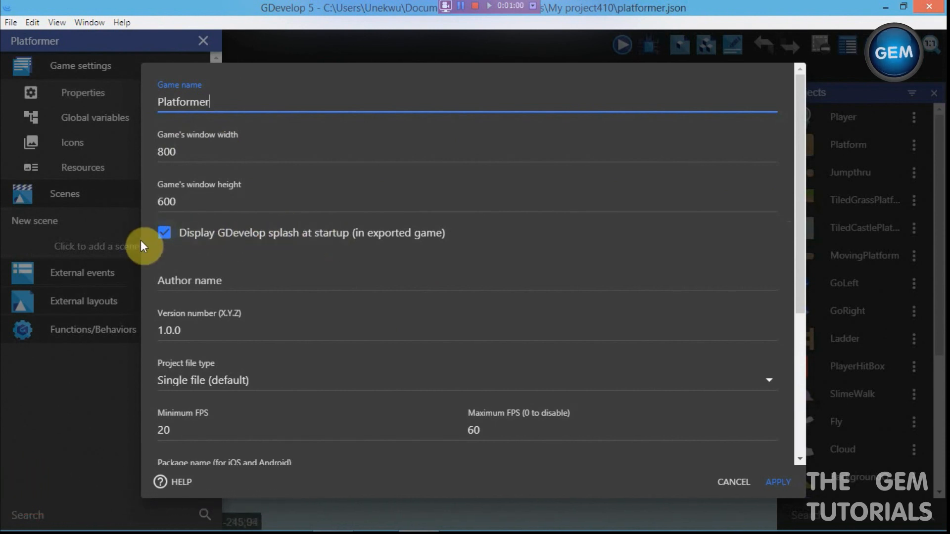
# Step: Untick 'Display GDevelop splash at startup' and review the Pro, Indie and free plans it requires
pyautogui.click(164, 232)
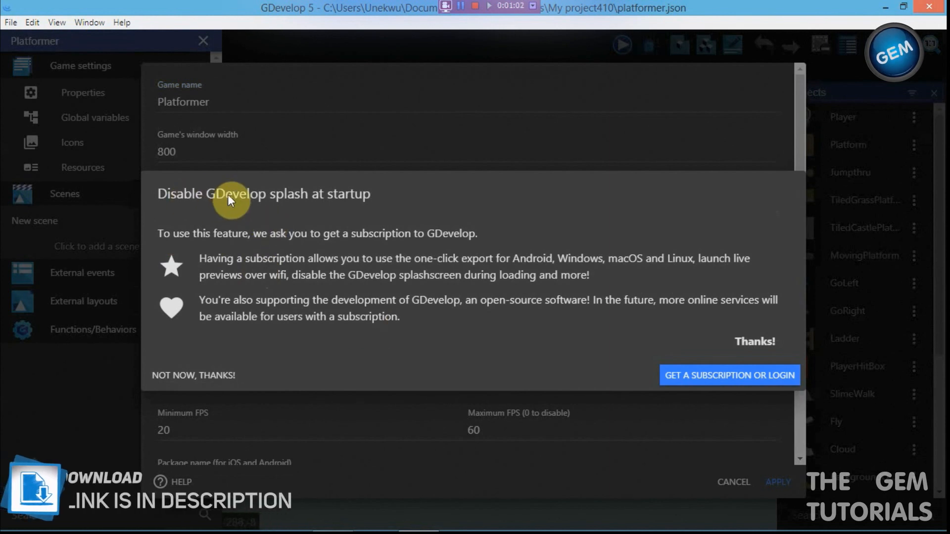
pyautogui.moveTo(193, 239)
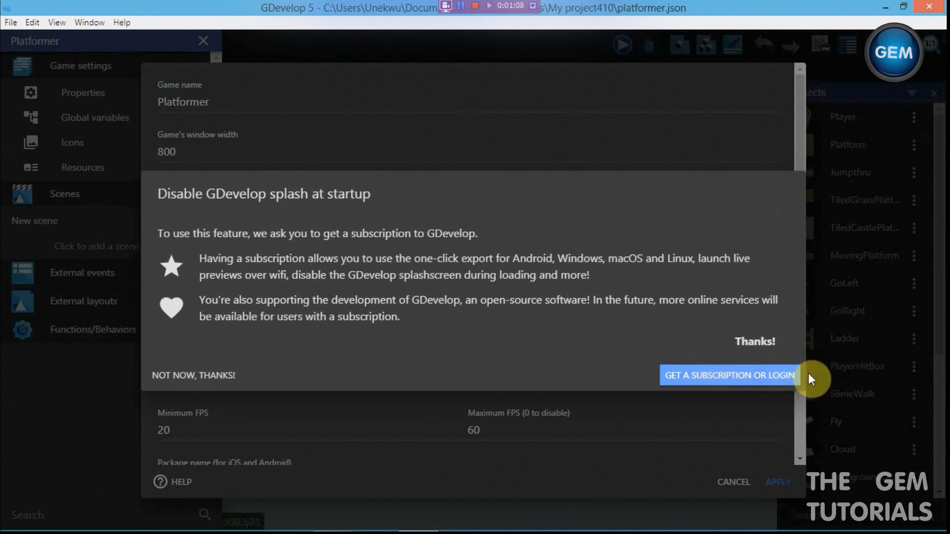
pyautogui.click(729, 375)
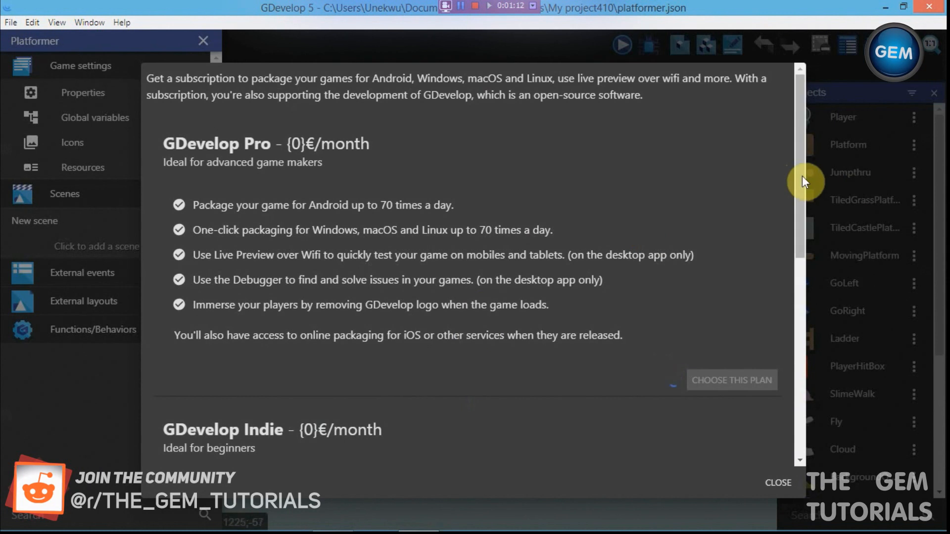
pyautogui.scroll(-3)
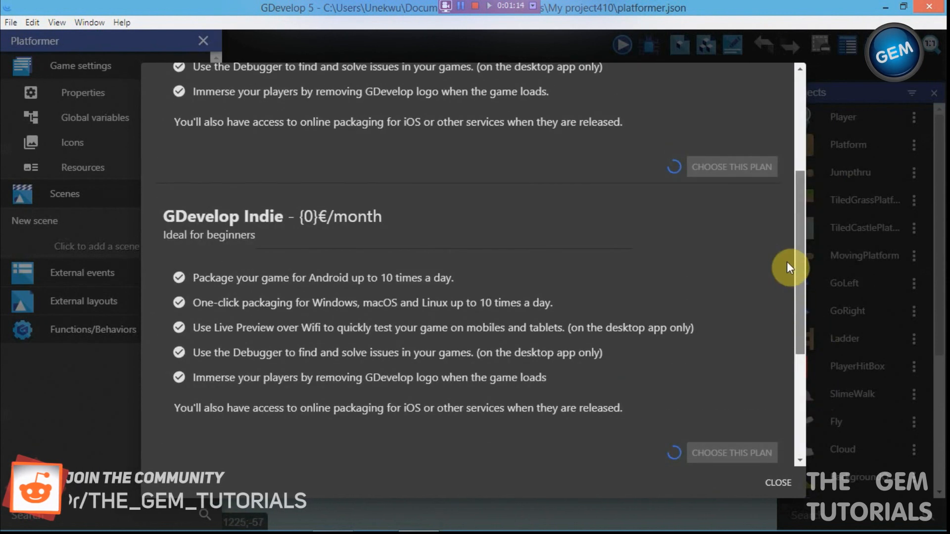
pyautogui.scroll(-3)
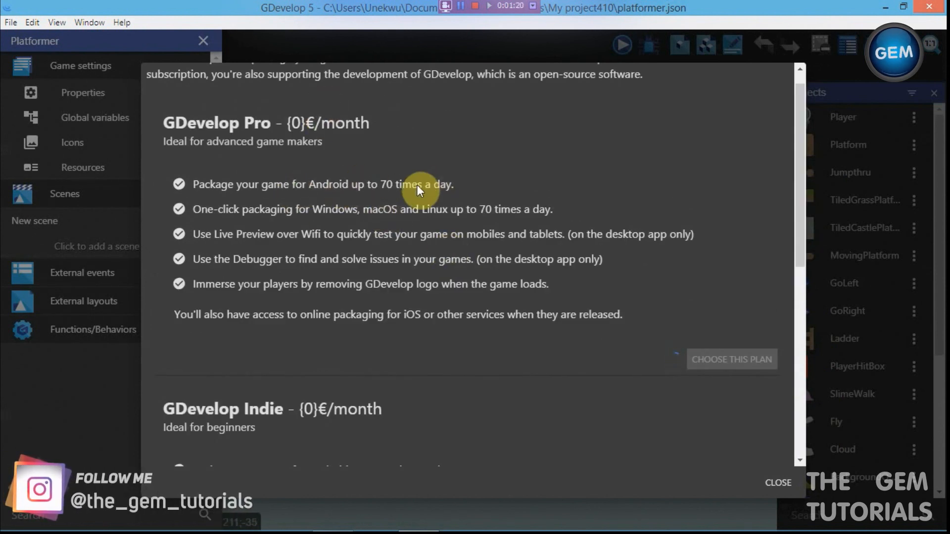
pyautogui.scroll(-3)
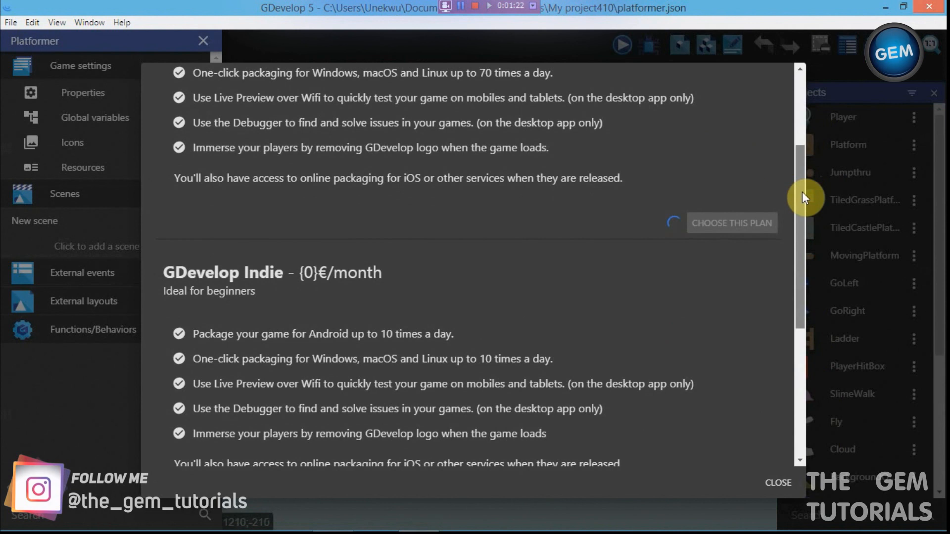
pyautogui.scroll(-3)
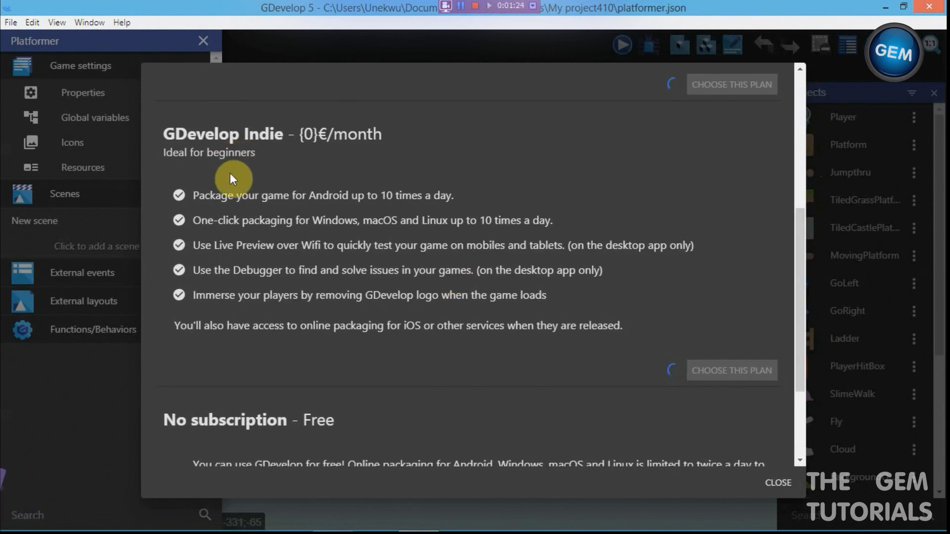
pyautogui.moveTo(253, 211)
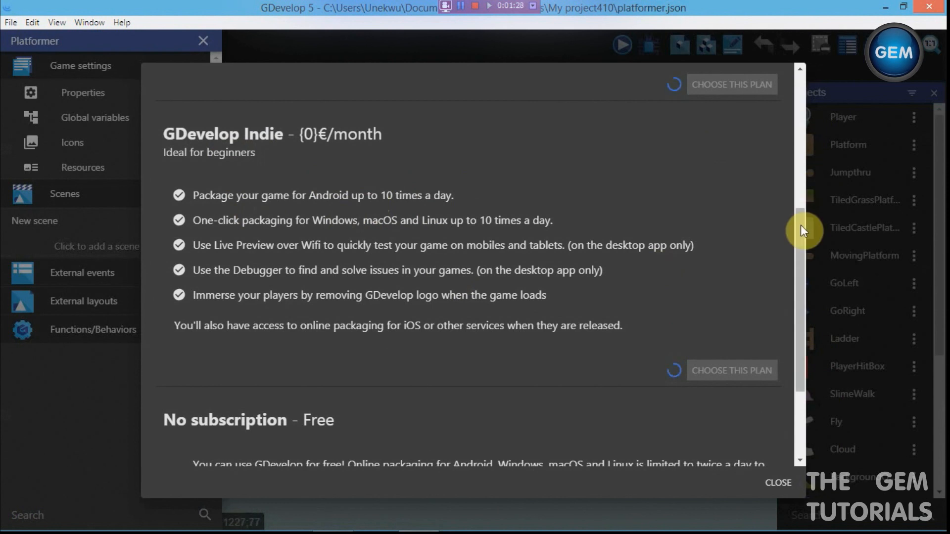
pyautogui.scroll(-3)
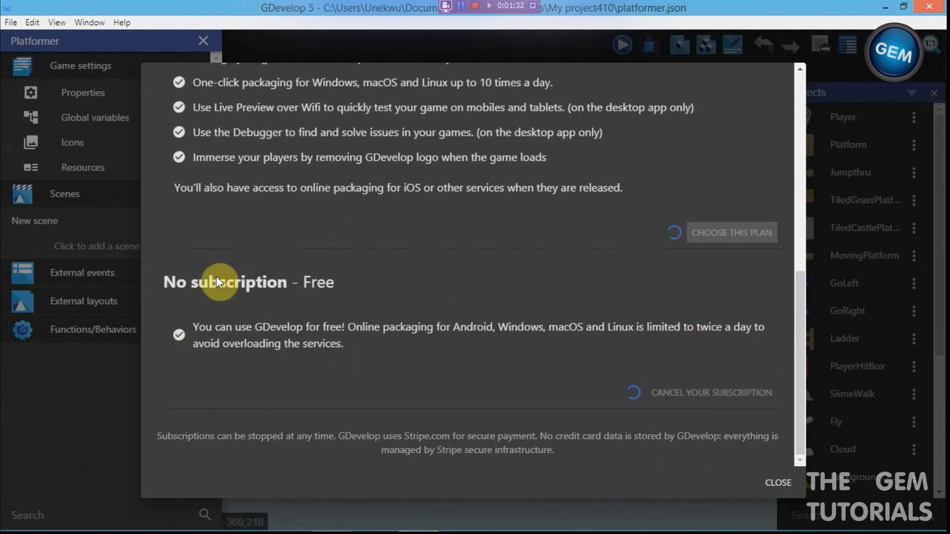
pyautogui.moveTo(288, 285)
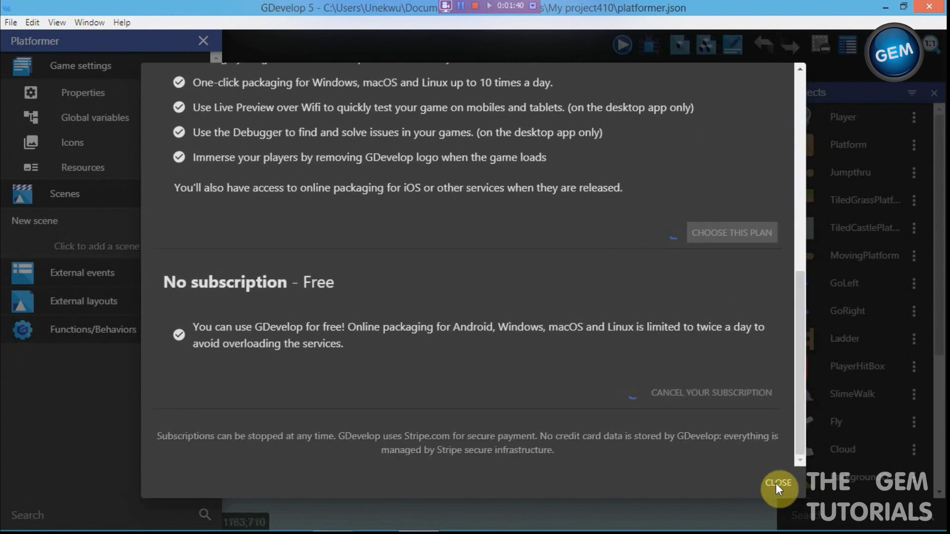
# Step: Dismiss the subscription plans and view My Profile, which reports no account connected
pyautogui.click(779, 489)
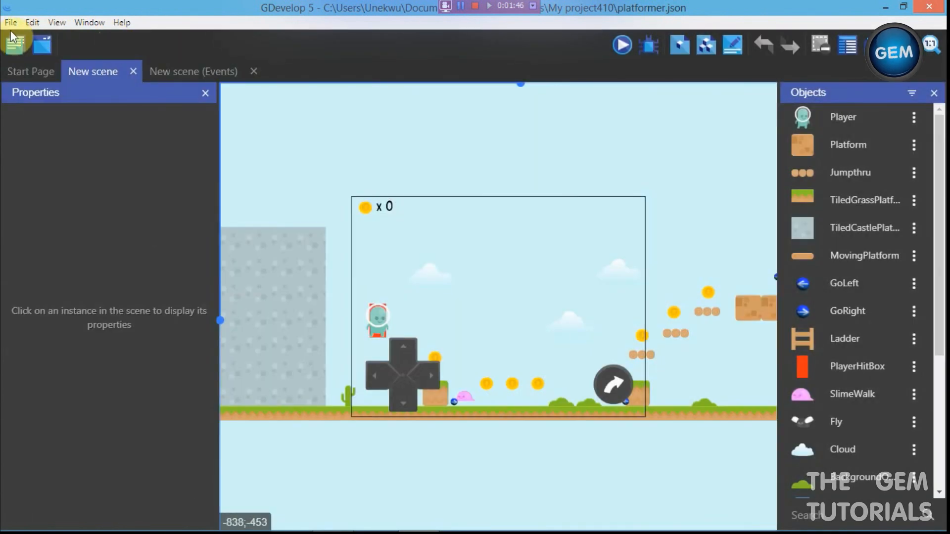
pyautogui.click(13, 22)
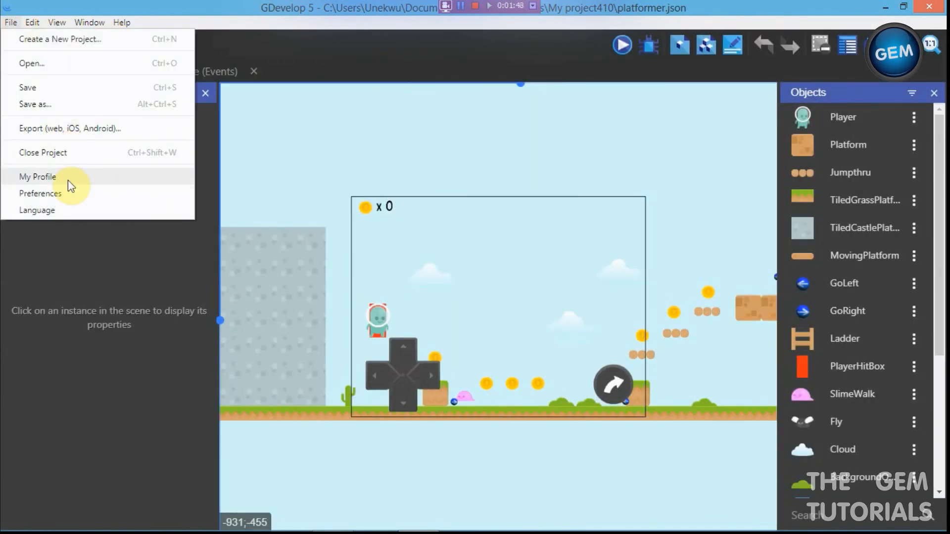
pyautogui.click(12, 22)
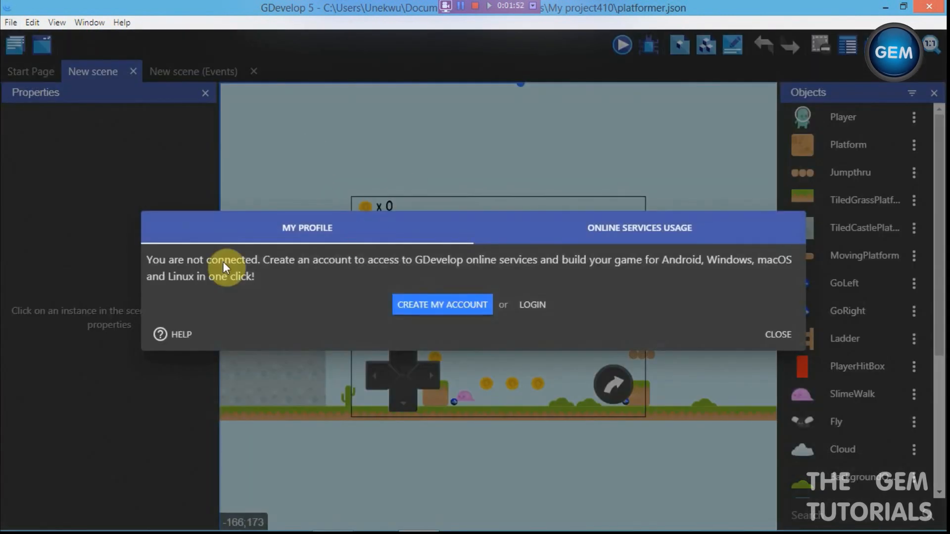
pyautogui.moveTo(339, 263)
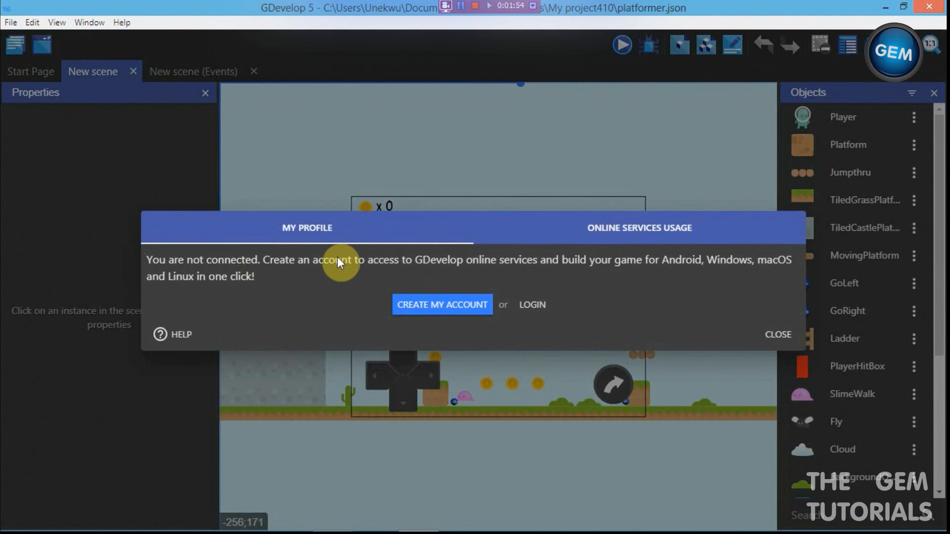
pyautogui.moveTo(389, 268)
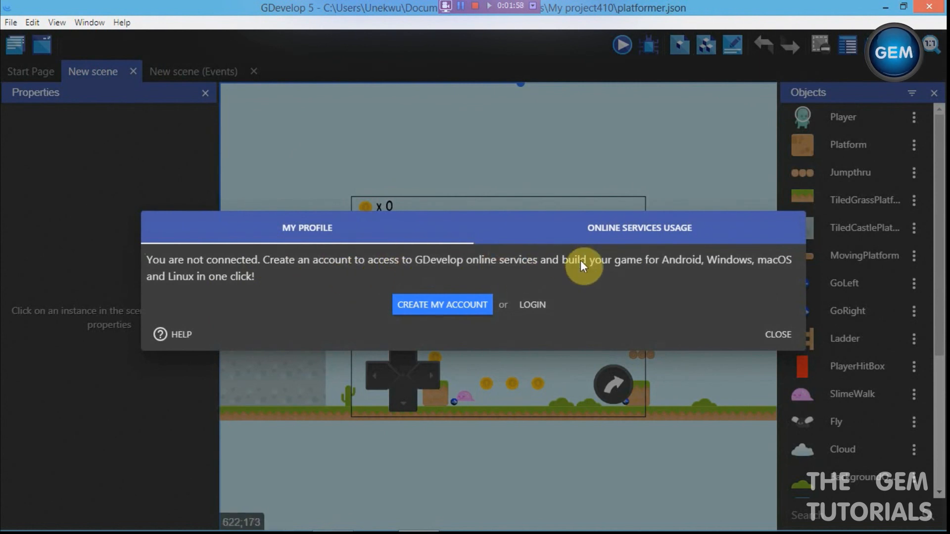
pyautogui.moveTo(773, 248)
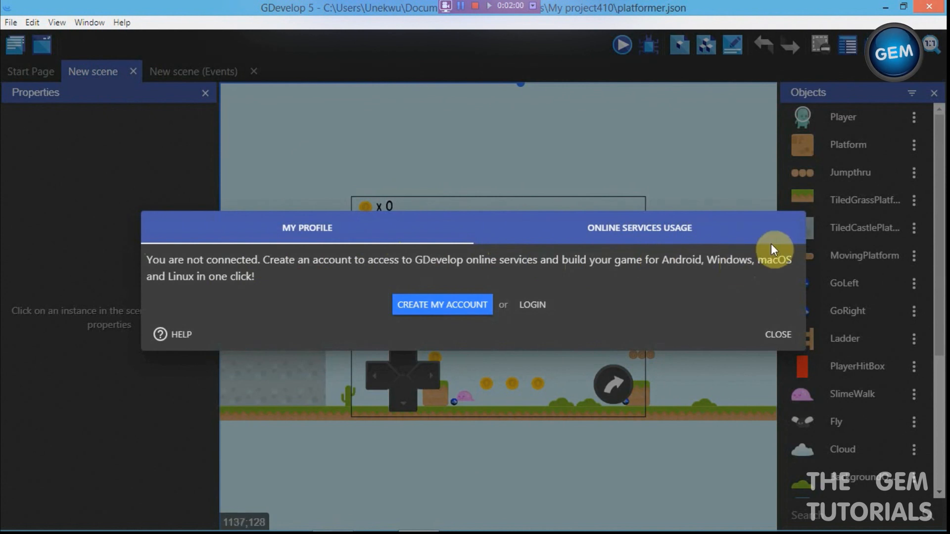
pyautogui.moveTo(257, 278)
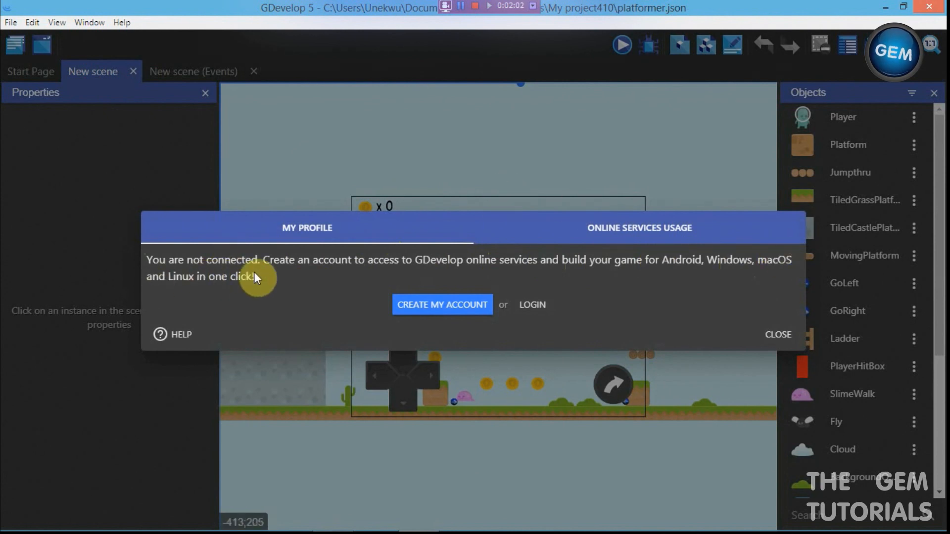
pyautogui.click(532, 305)
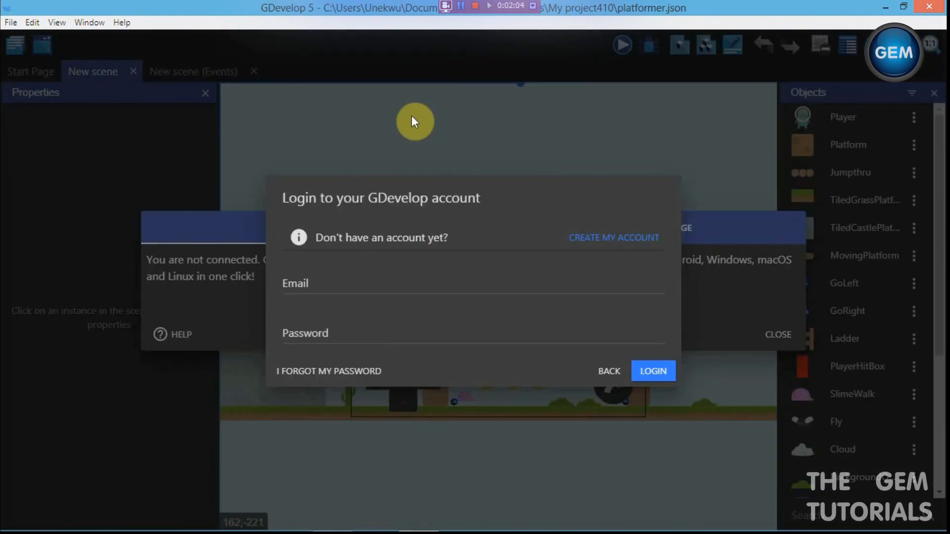
pyautogui.click(312, 275)
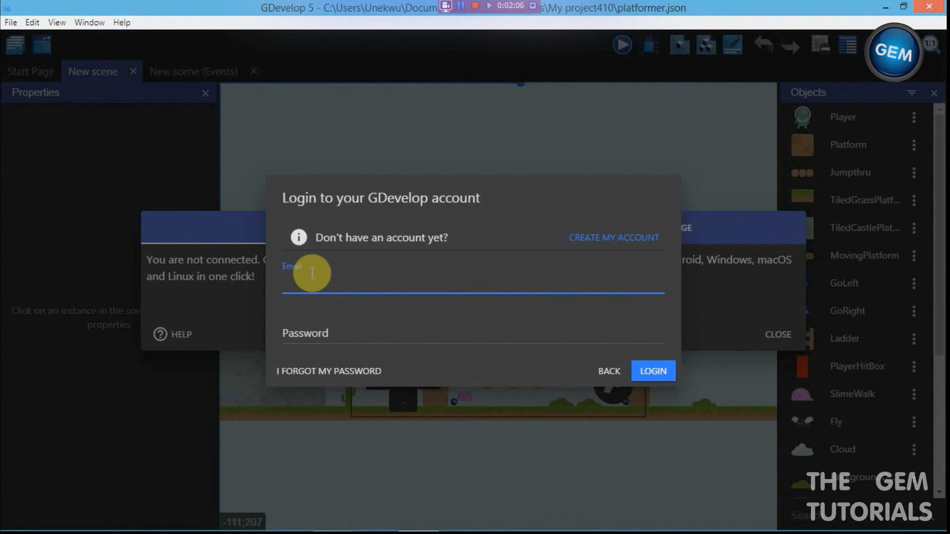
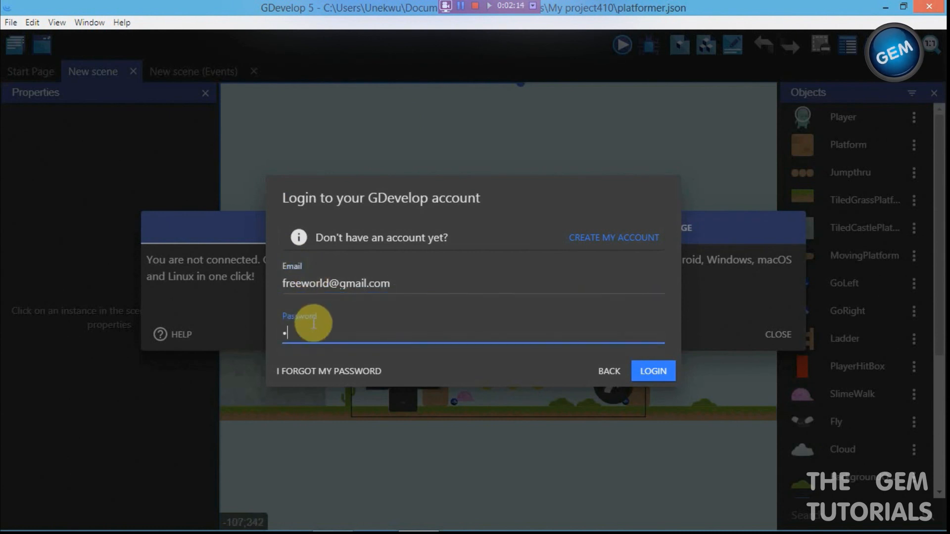
pyautogui.write('password')
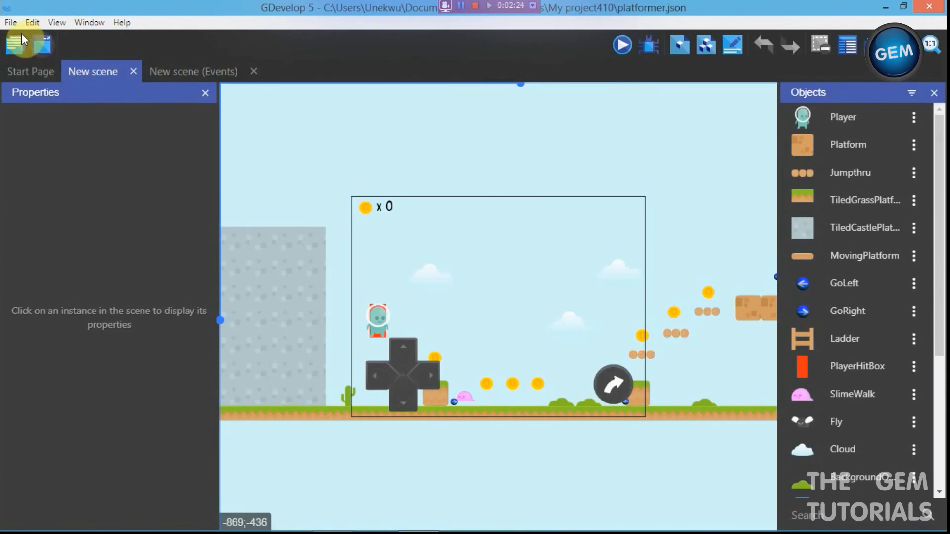
# Step: Glance at the project manager, then show the File menu with its save and export commands
pyautogui.click(14, 41)
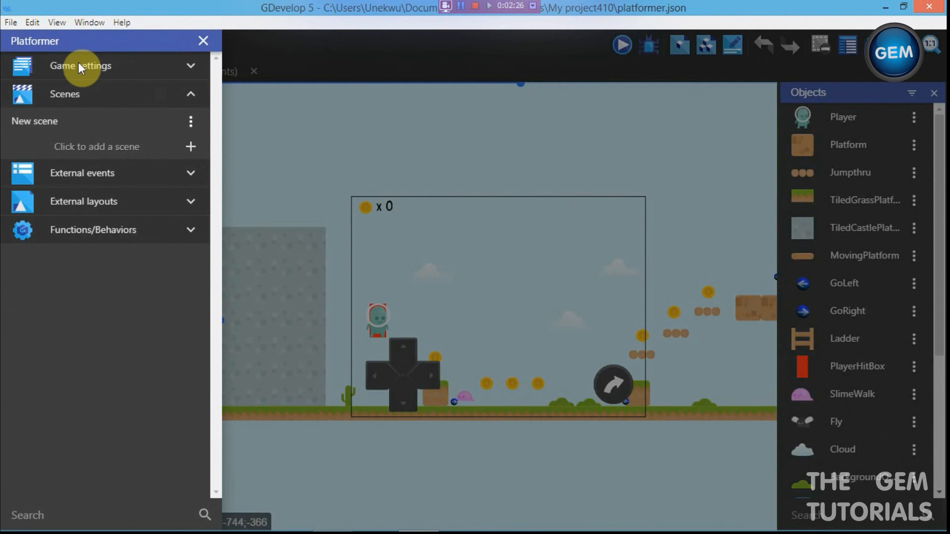
pyautogui.click(202, 40)
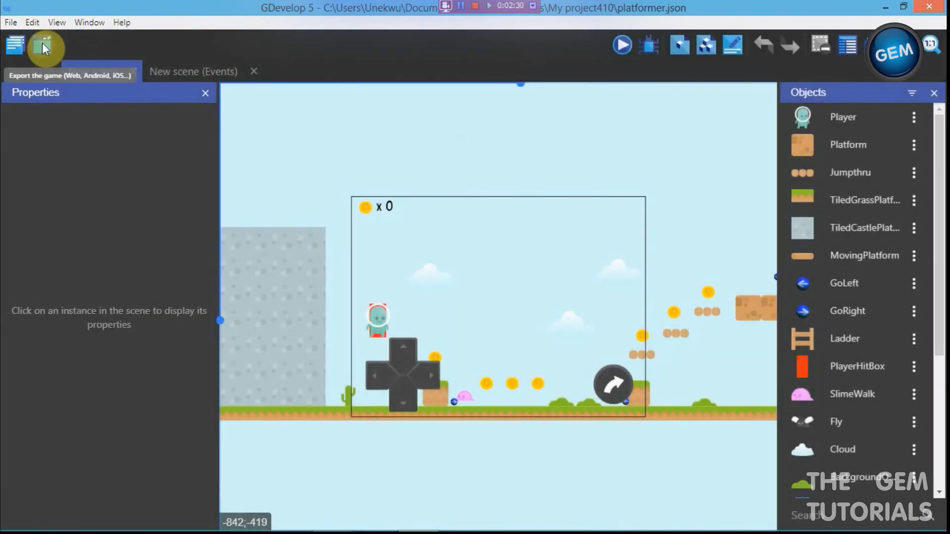
pyautogui.click(14, 22)
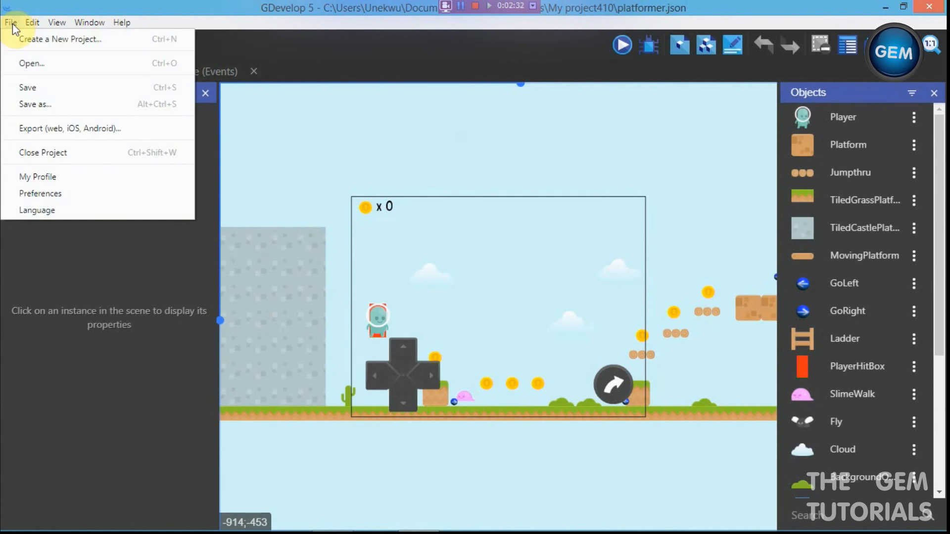
pyautogui.moveTo(90, 152)
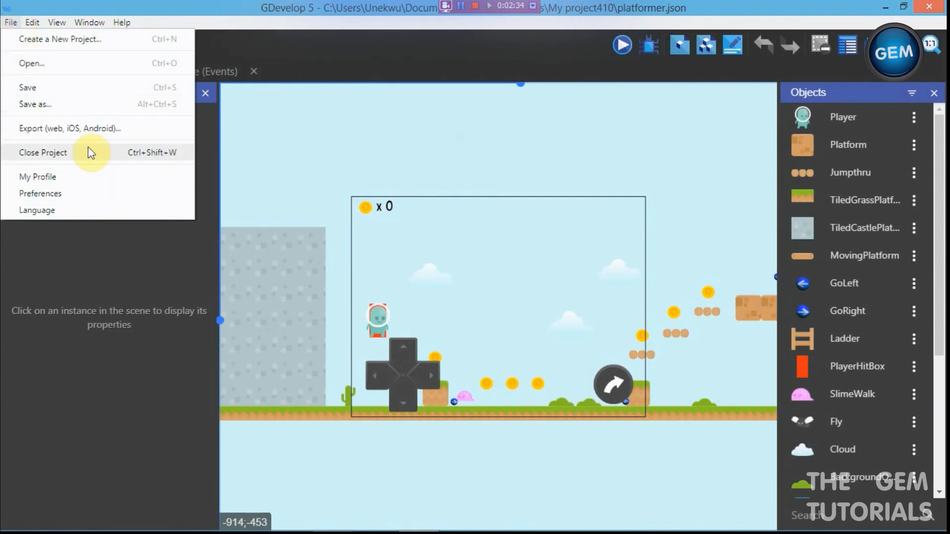
# Step: Export a standalone game with only Windows (zip file) checked and start PACKAGE
pyautogui.click(71, 128)
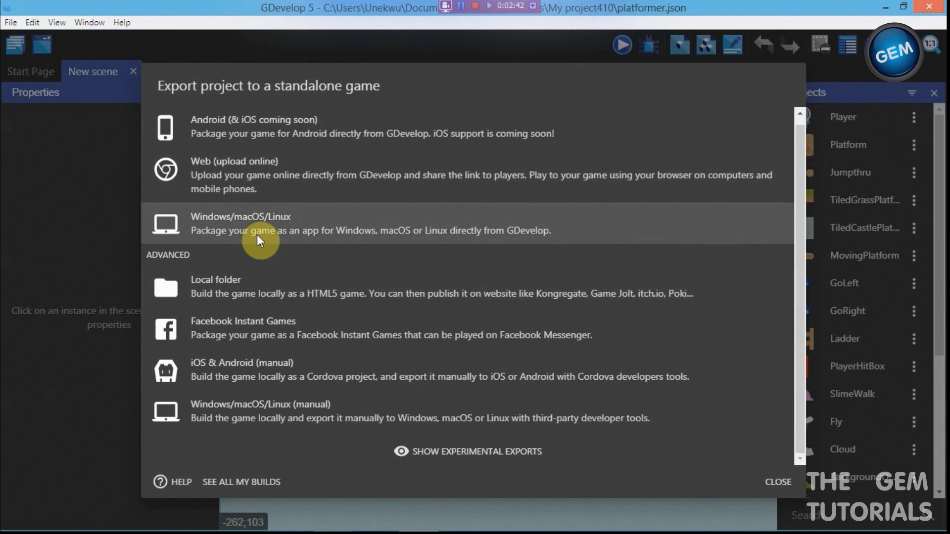
pyautogui.moveTo(399, 237)
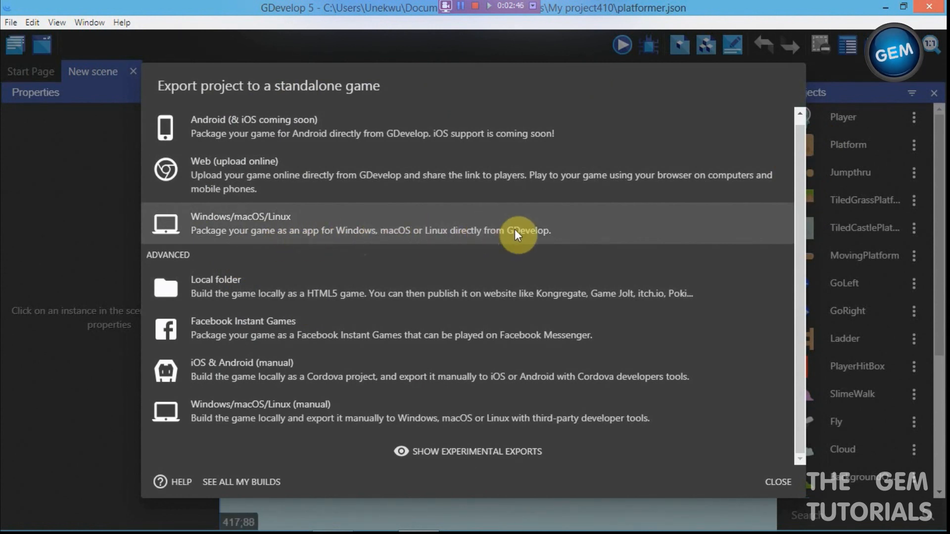
pyautogui.moveTo(802, 296)
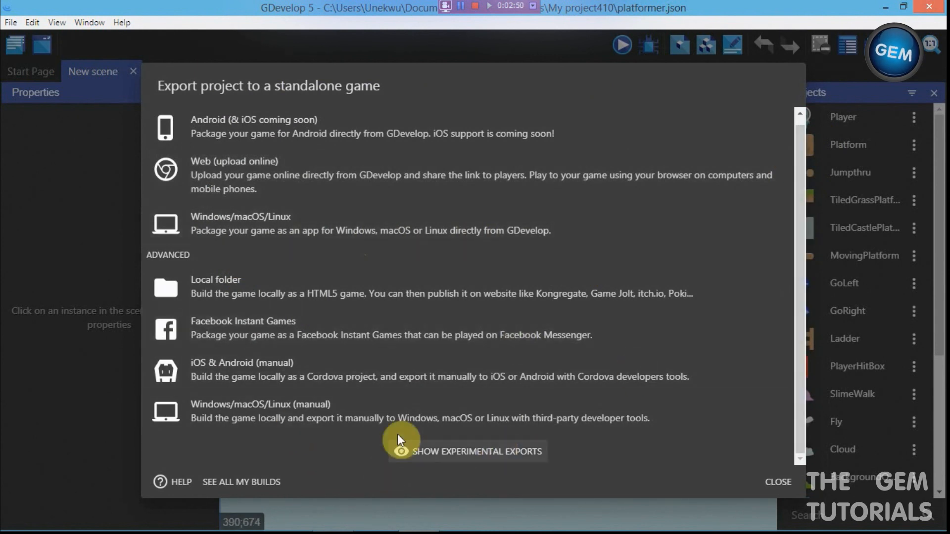
pyautogui.moveTo(254, 408)
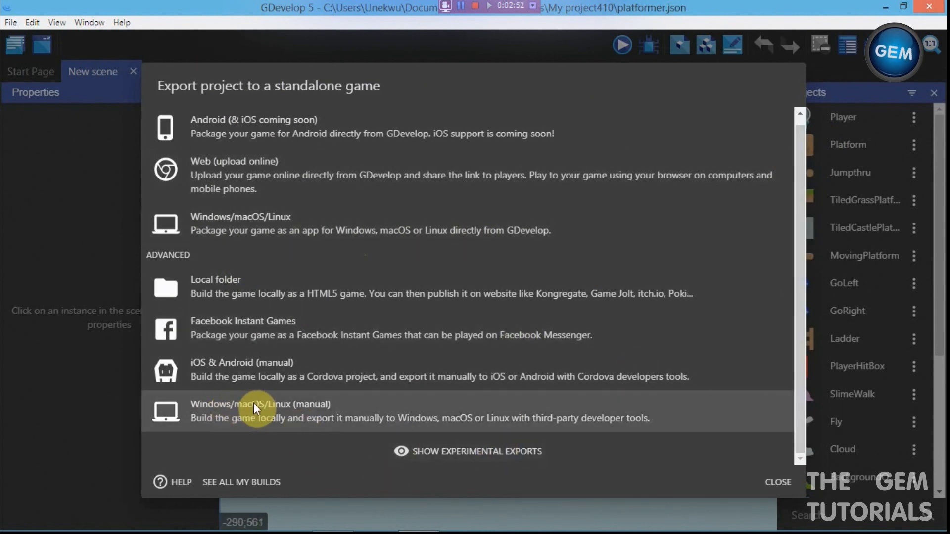
pyautogui.moveTo(395, 397)
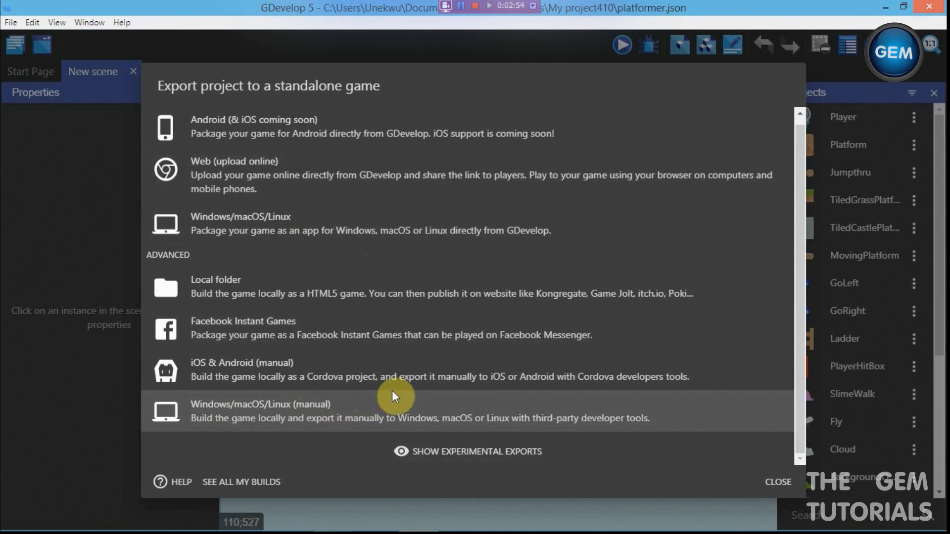
pyautogui.moveTo(421, 398)
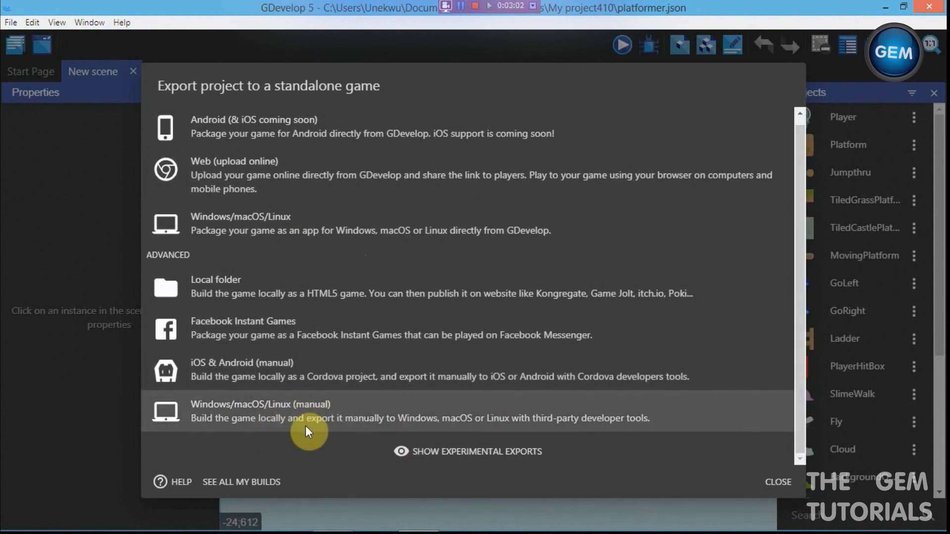
pyautogui.moveTo(339, 199)
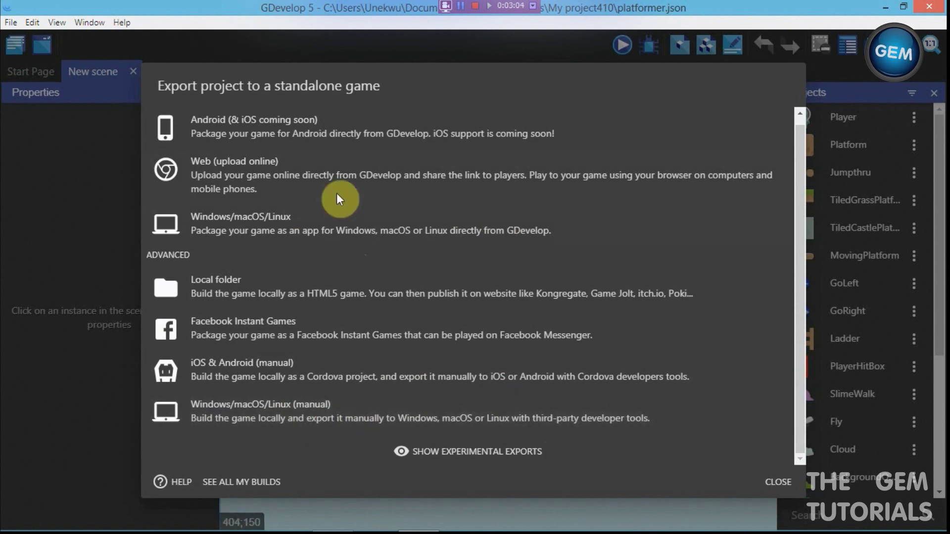
pyautogui.moveTo(305, 229)
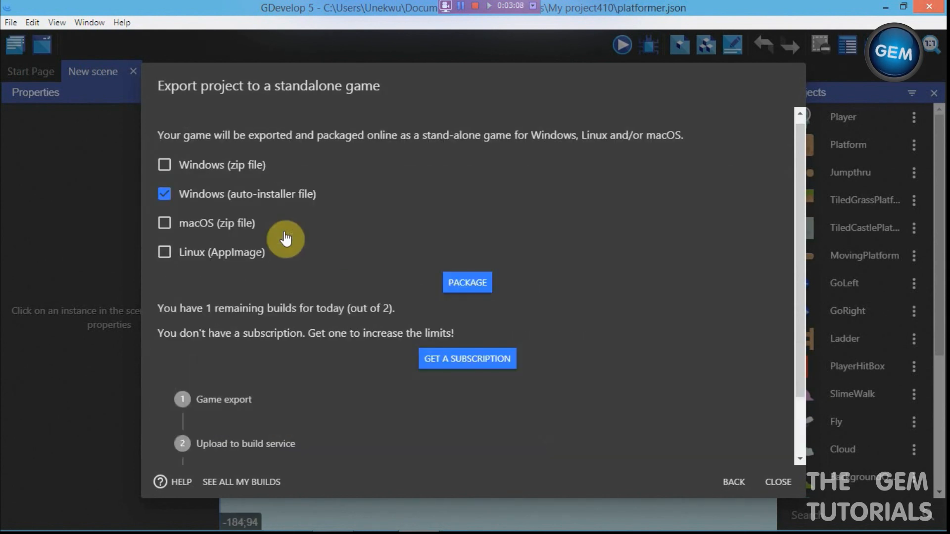
pyautogui.moveTo(229, 171)
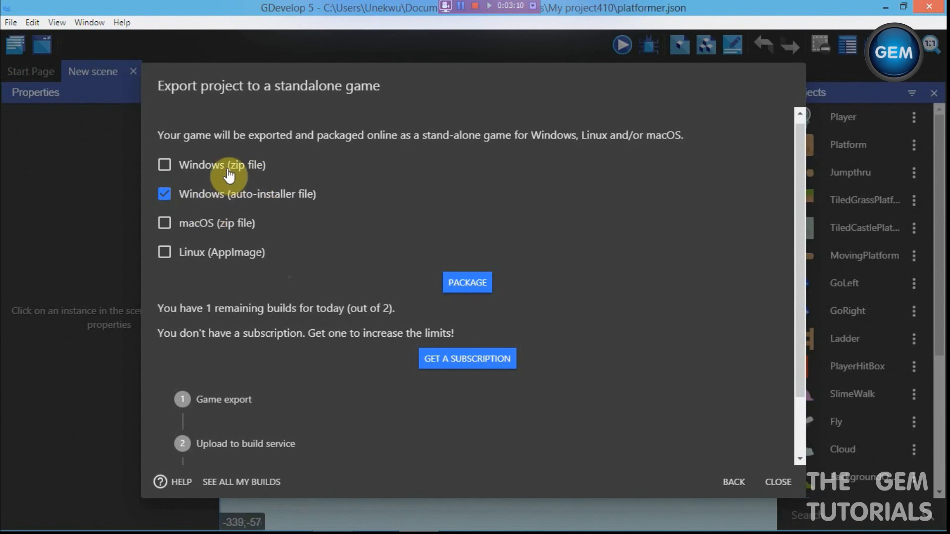
pyautogui.moveTo(338, 155)
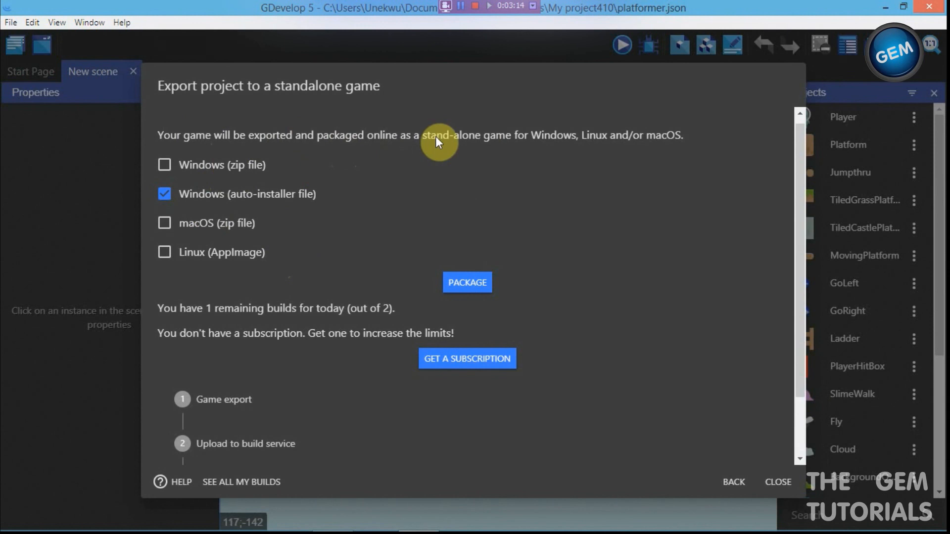
pyautogui.moveTo(165, 165)
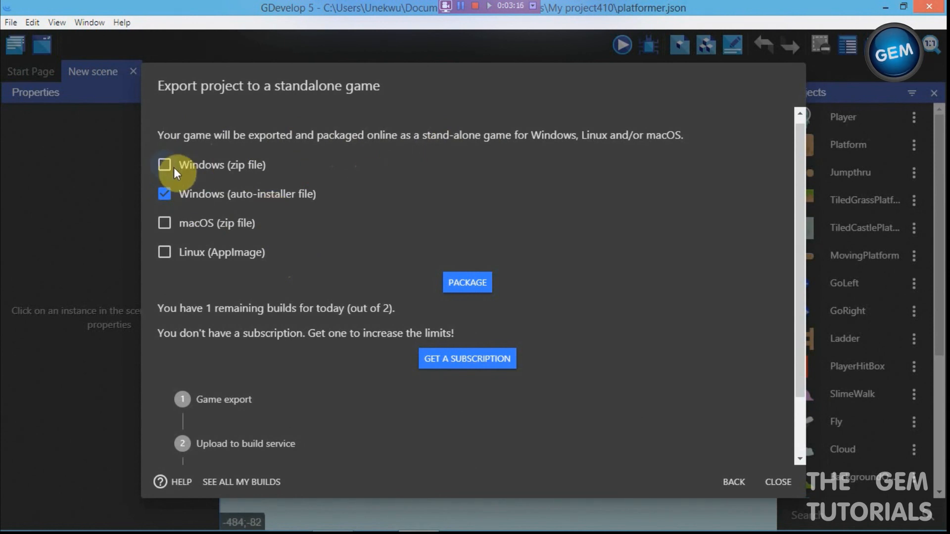
pyautogui.moveTo(236, 201)
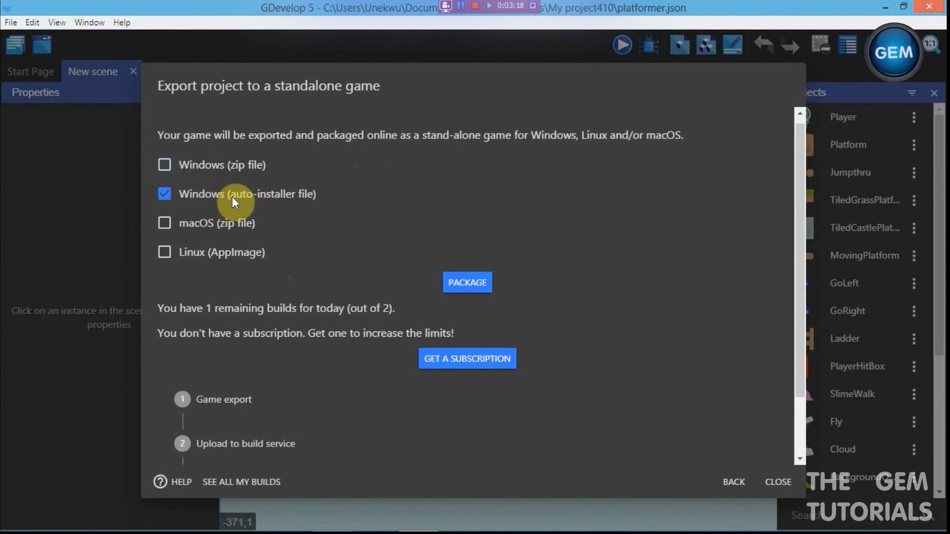
pyautogui.moveTo(208, 238)
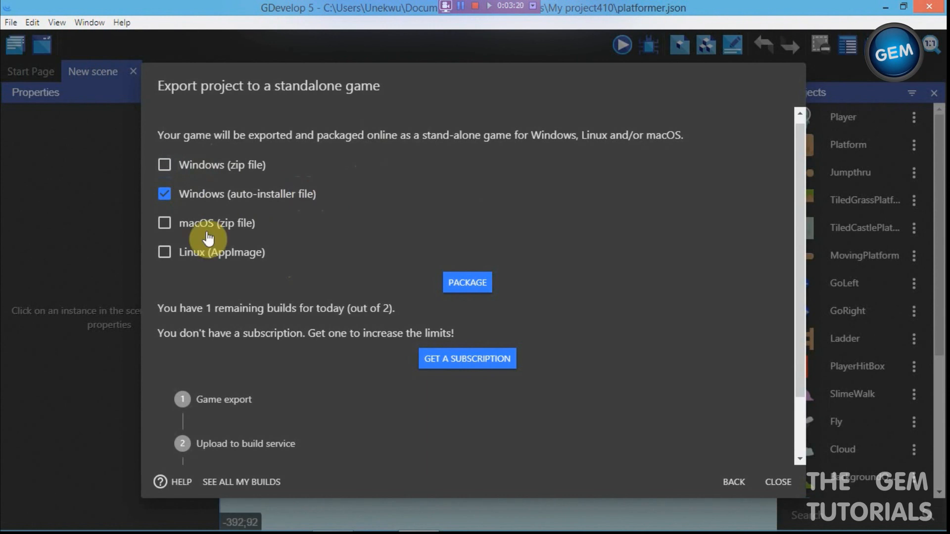
pyautogui.moveTo(222, 248)
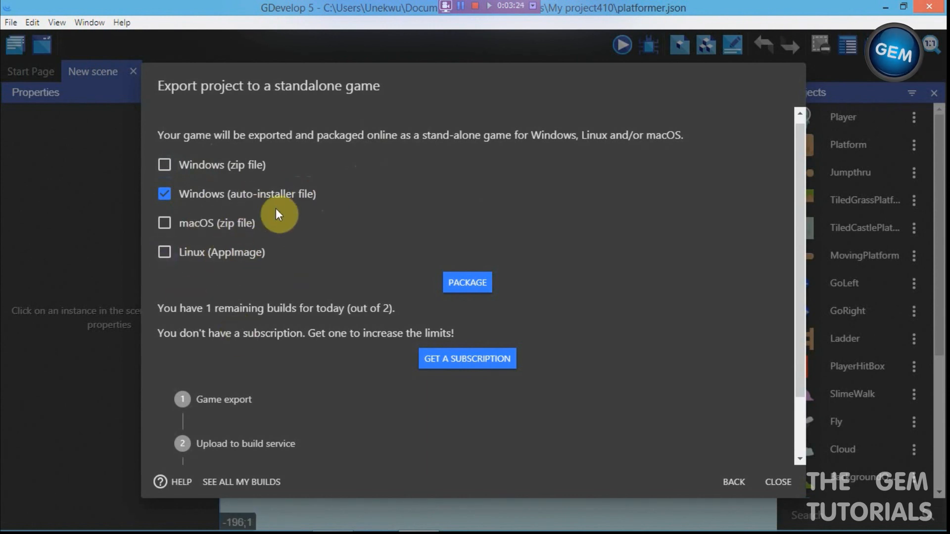
pyautogui.click(165, 194)
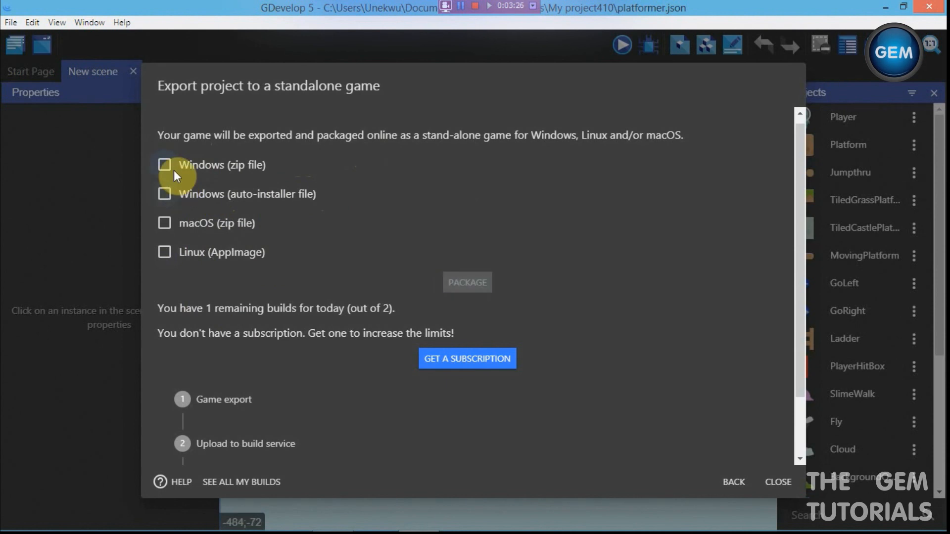
pyautogui.click(164, 165)
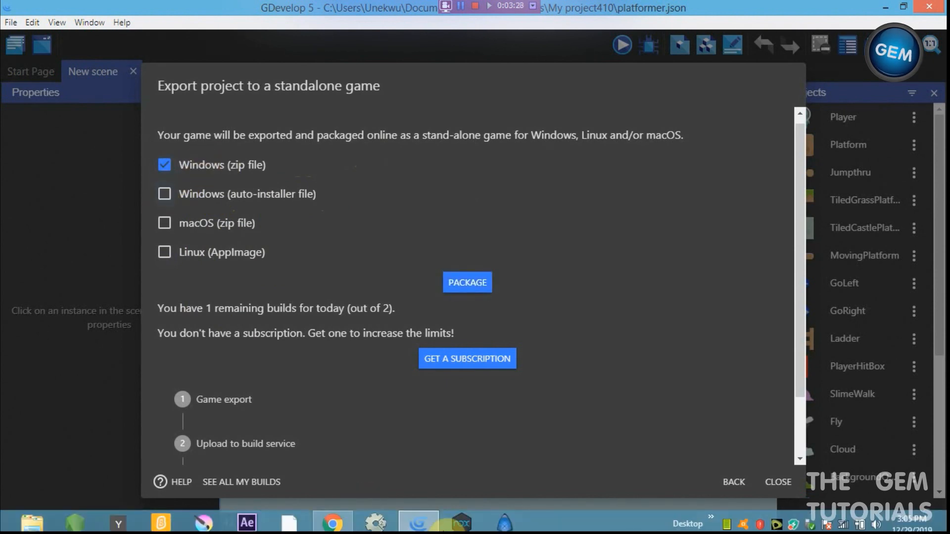
pyautogui.click(165, 194)
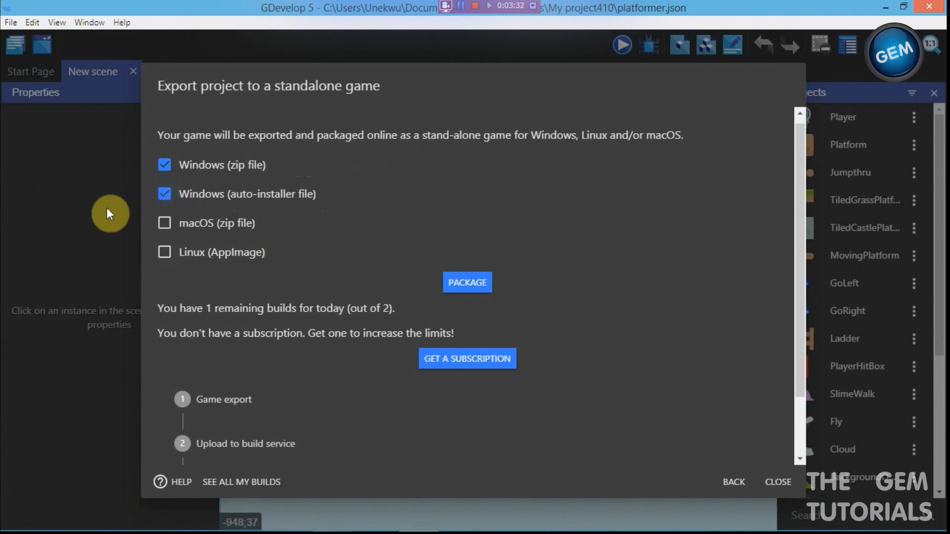
pyautogui.moveTo(224, 187)
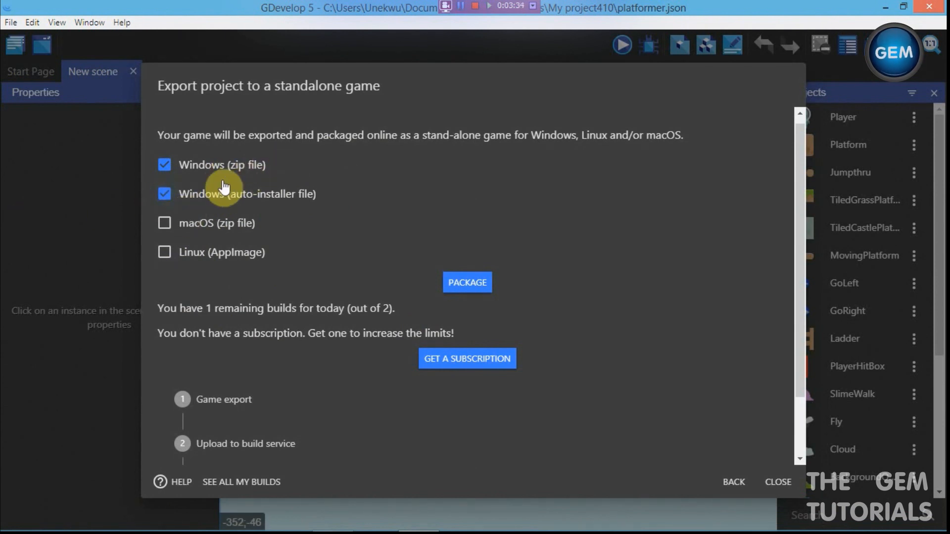
pyautogui.moveTo(226, 223)
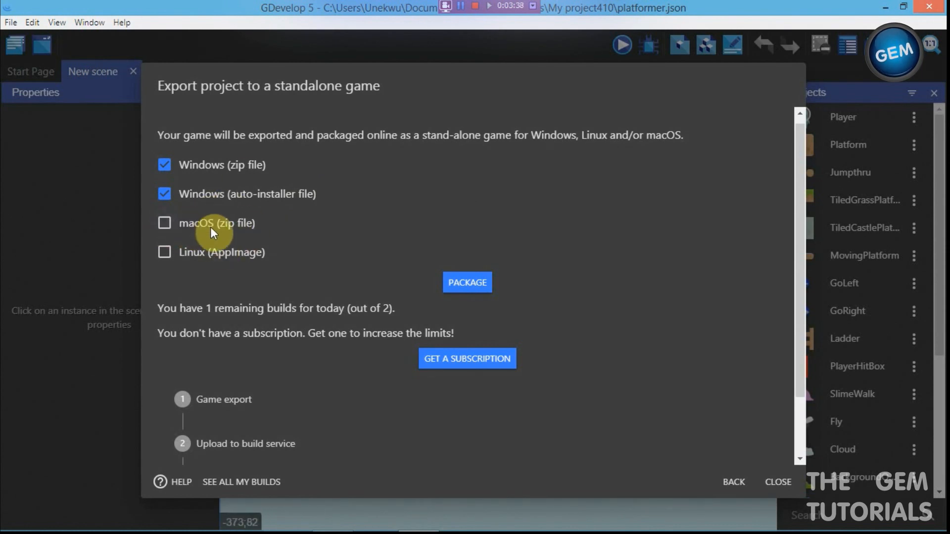
pyautogui.moveTo(185, 236)
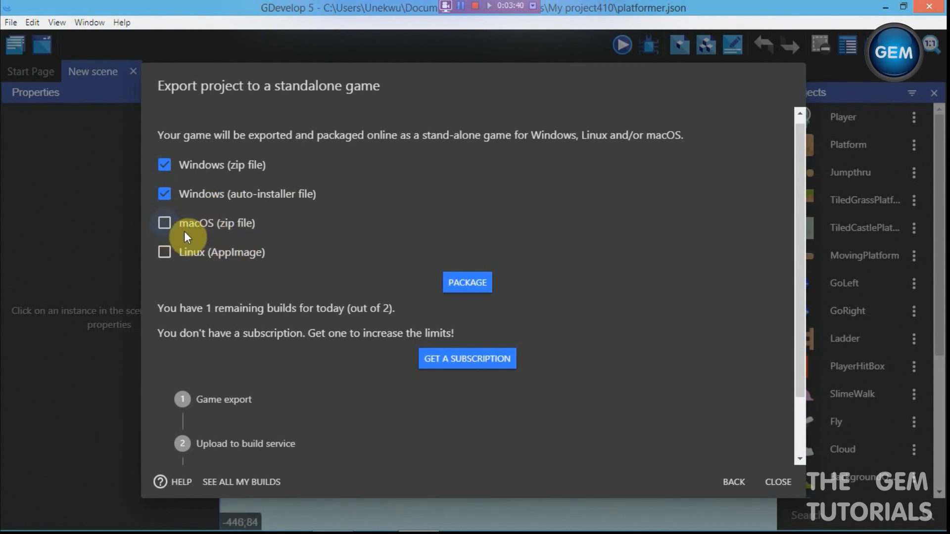
pyautogui.moveTo(213, 218)
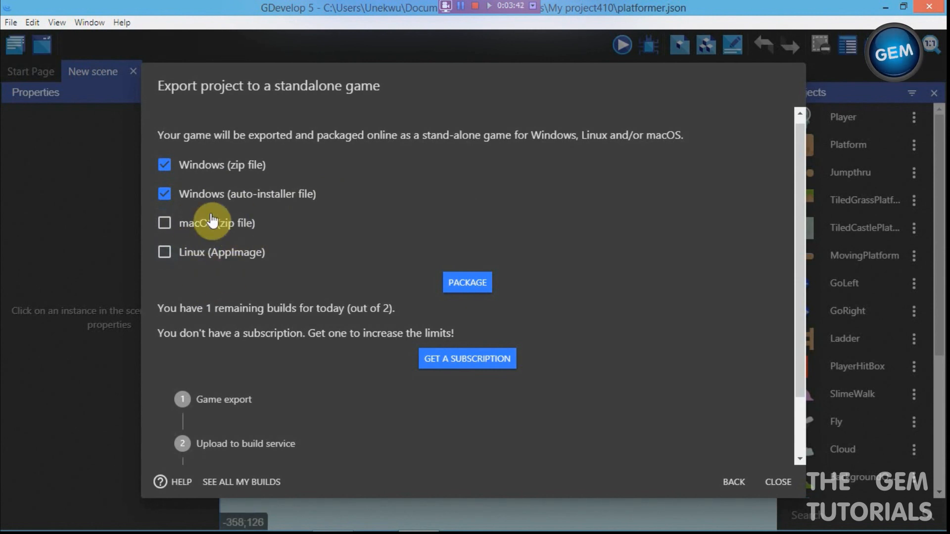
pyautogui.moveTo(207, 195)
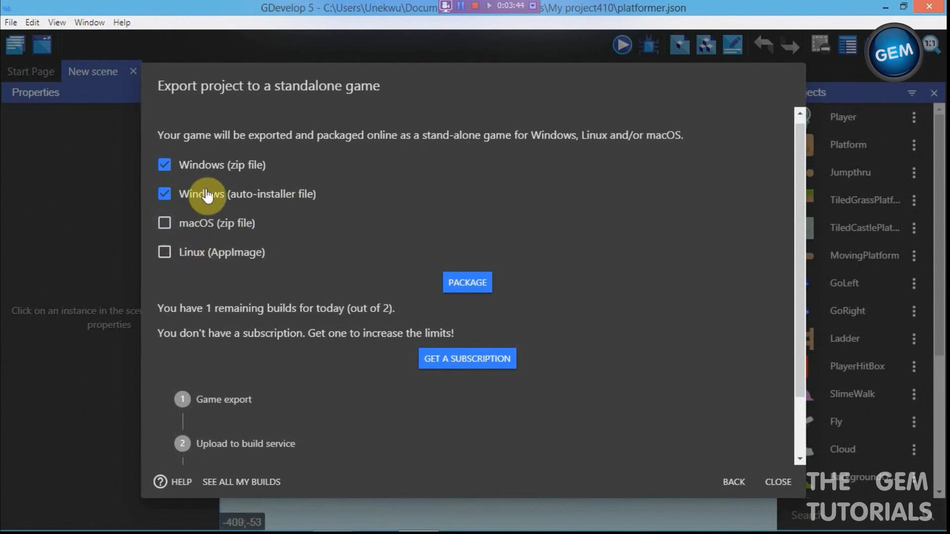
pyautogui.click(165, 194)
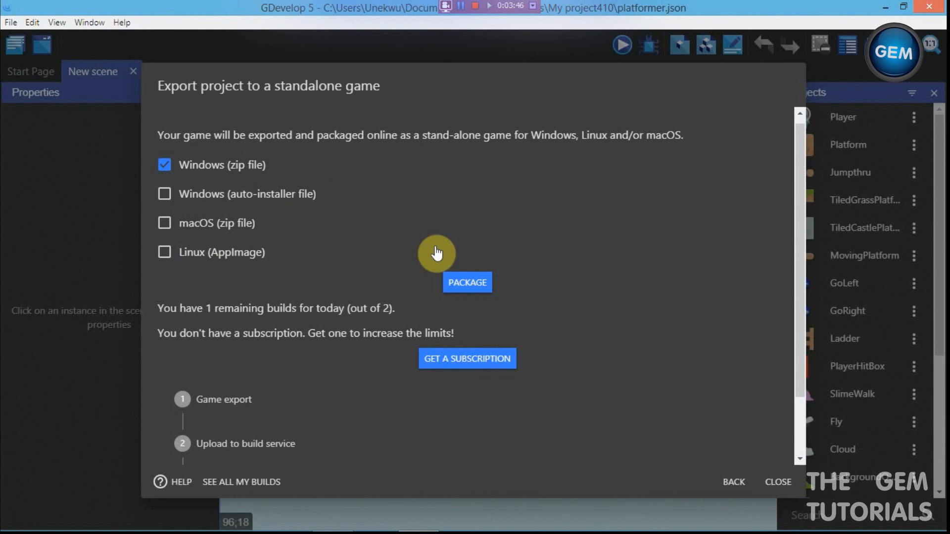
pyautogui.click(467, 282)
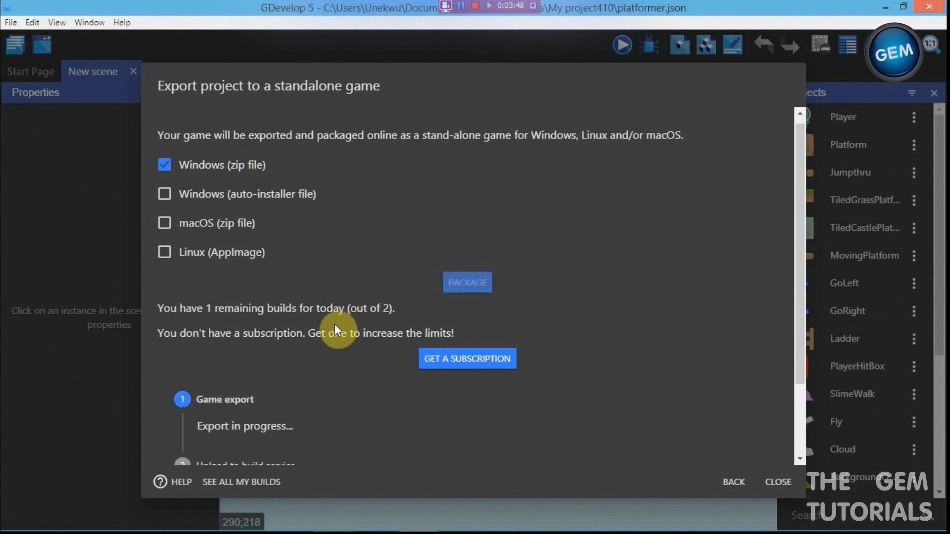
pyautogui.moveTo(804, 283)
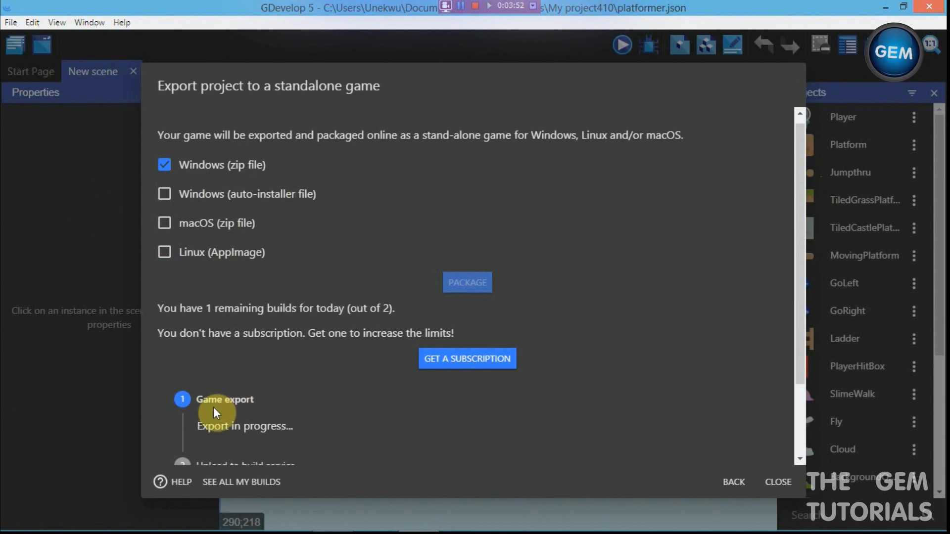
pyautogui.moveTo(220, 445)
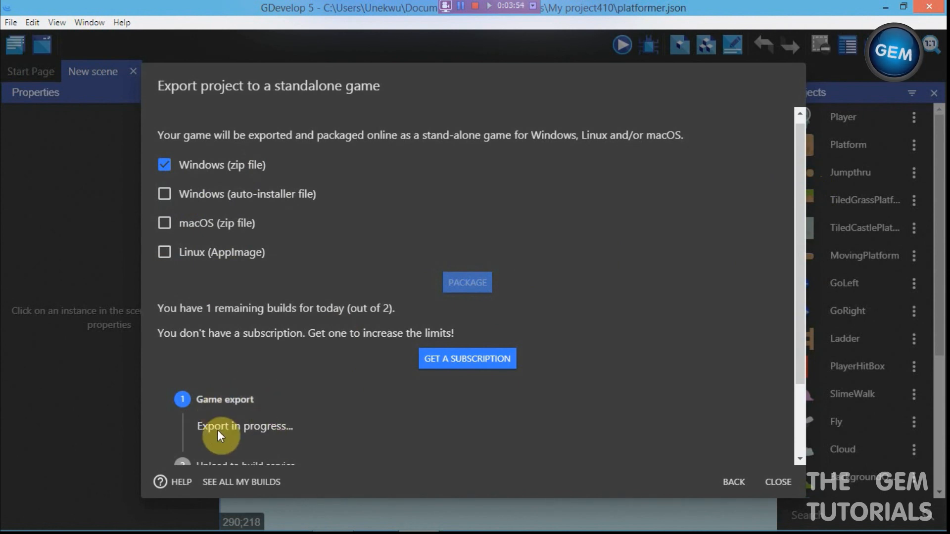
pyautogui.moveTo(380, 404)
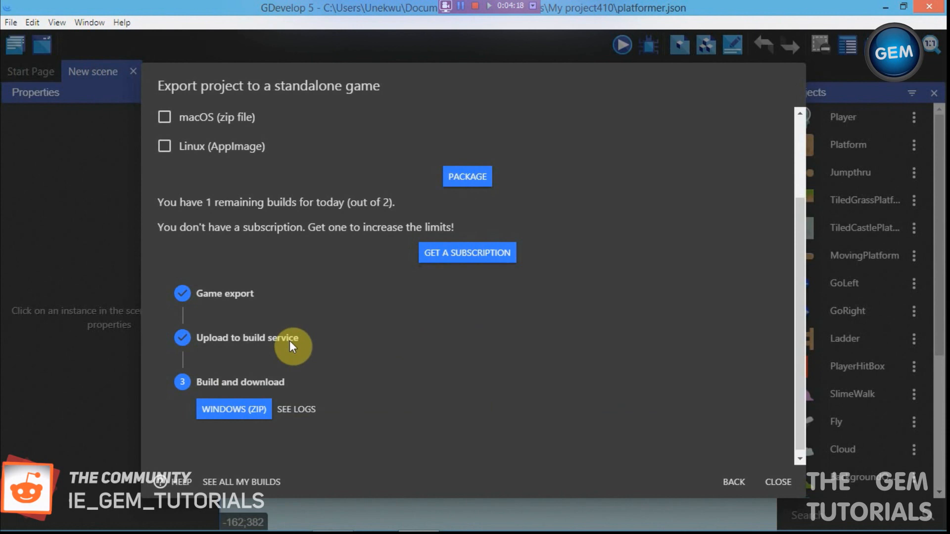
pyautogui.moveTo(306, 415)
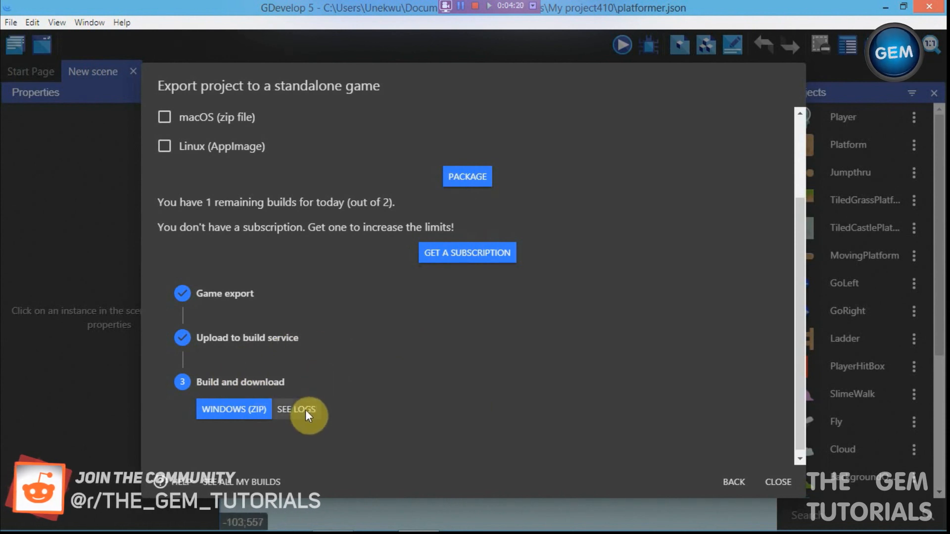
pyautogui.moveTo(242, 425)
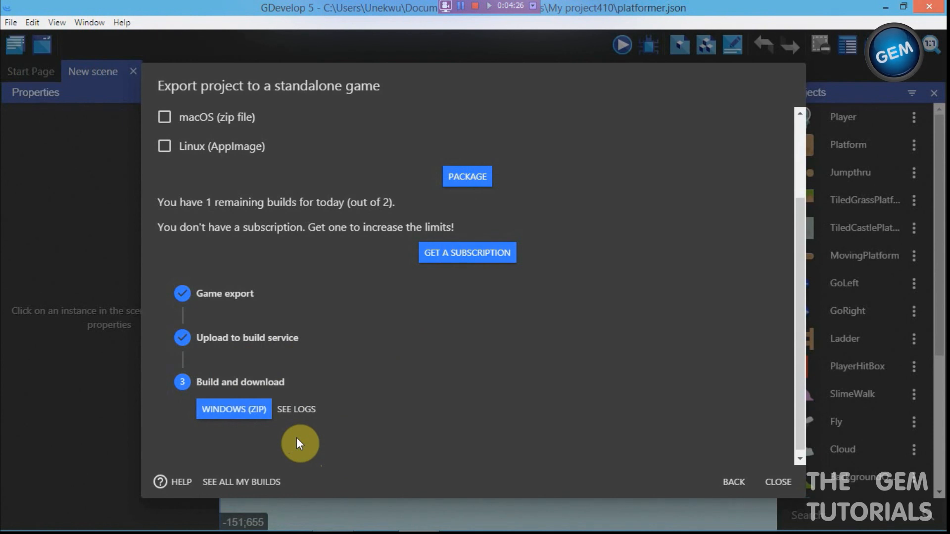
# Step: Download the finished WINDOWS (ZIP) build once export and upload succeed
pyautogui.click(296, 409)
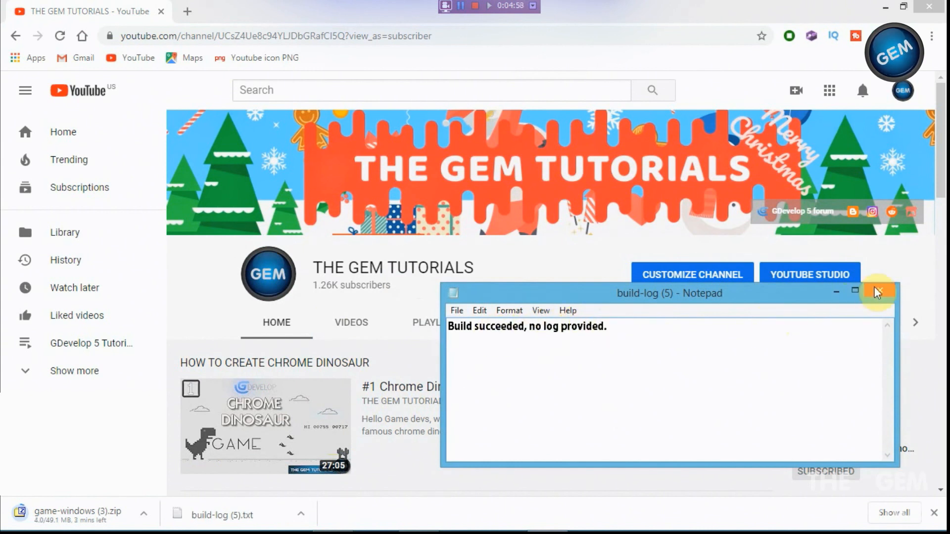
# Step: Close the build-log Notepad and browse the YouTube page while game-windows (3).zip downloads
pyautogui.click(879, 291)
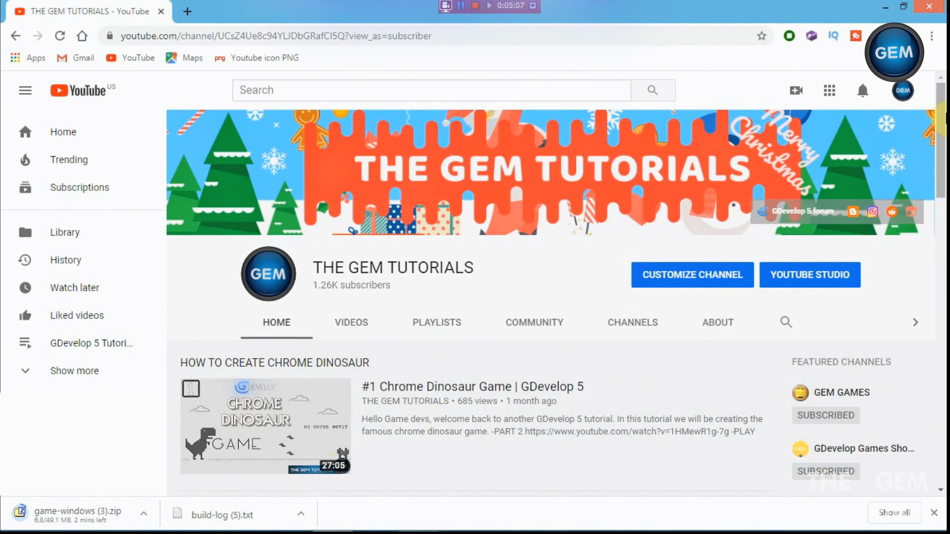
pyautogui.scroll(-3)
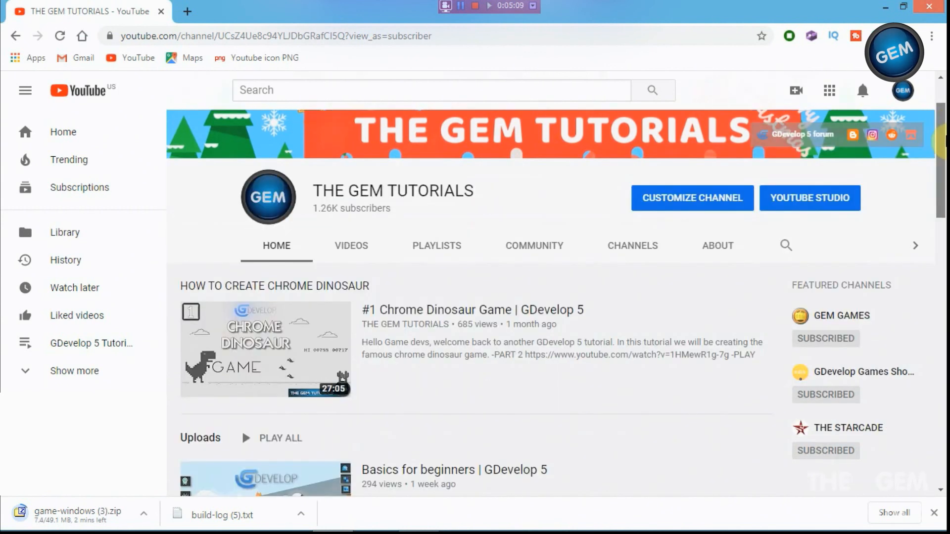
pyautogui.scroll(-3)
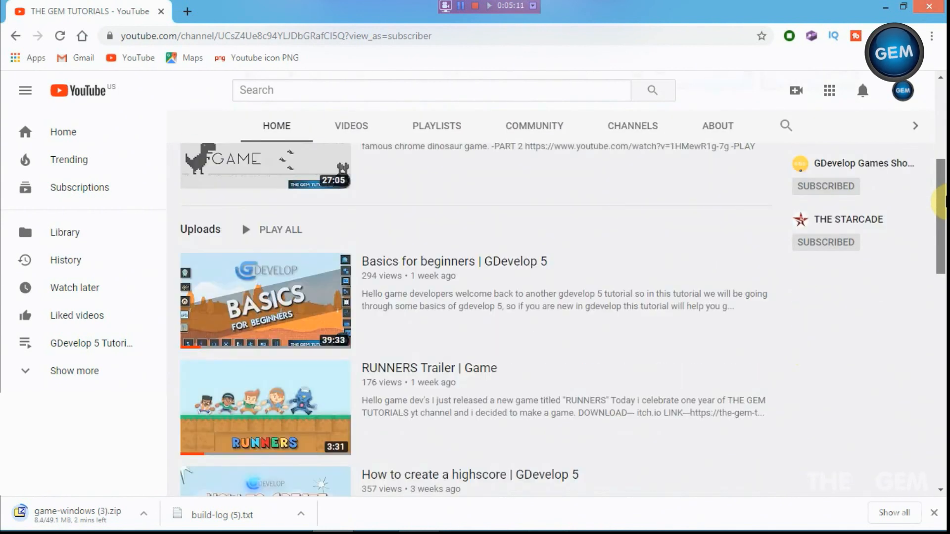
pyautogui.scroll(-3)
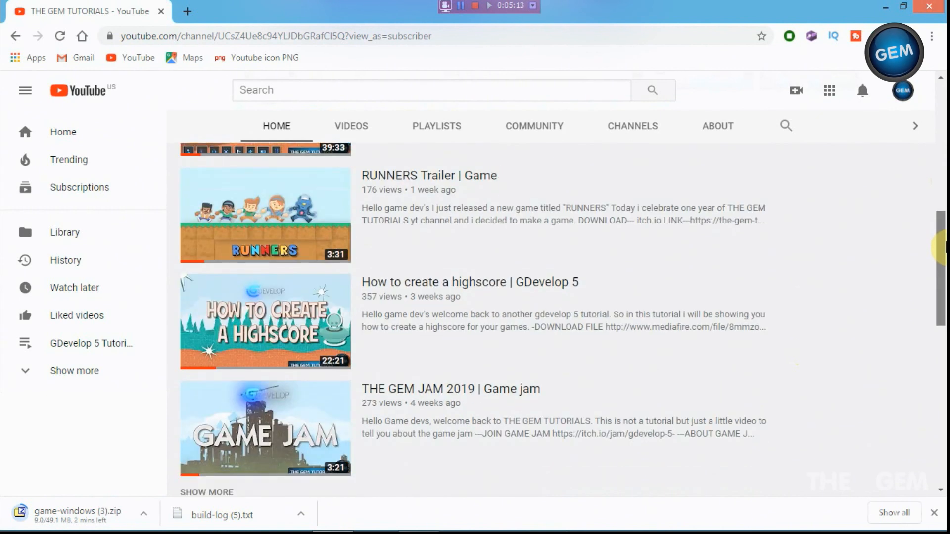
pyautogui.scroll(-3)
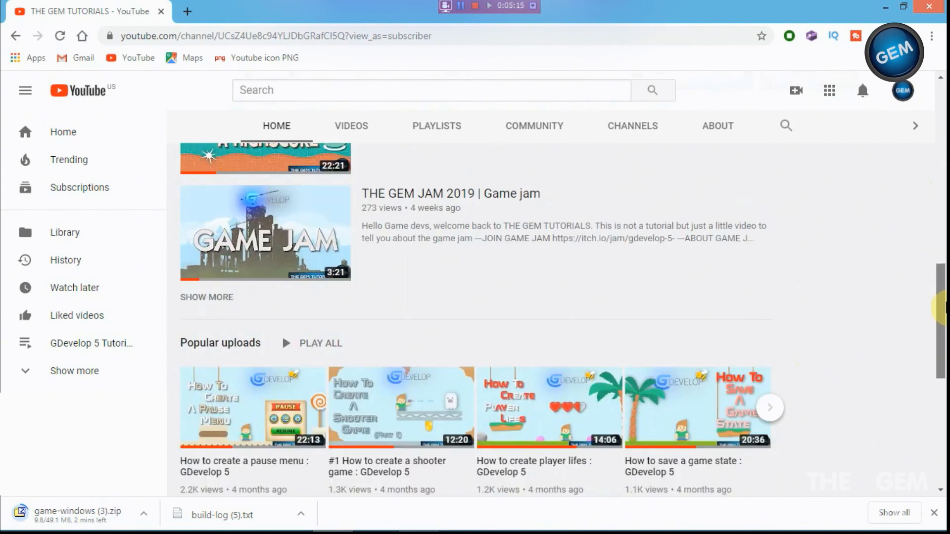
pyautogui.scroll(-3)
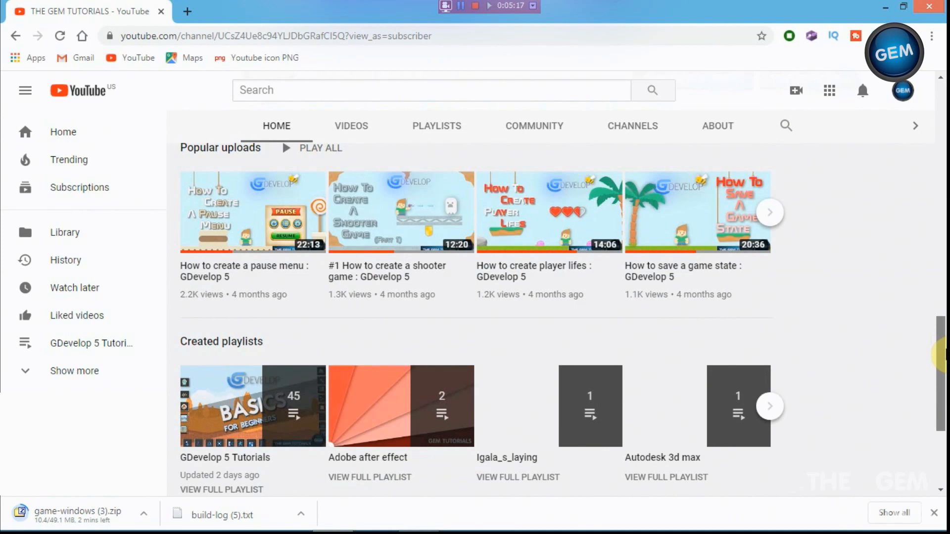
pyautogui.scroll(-3)
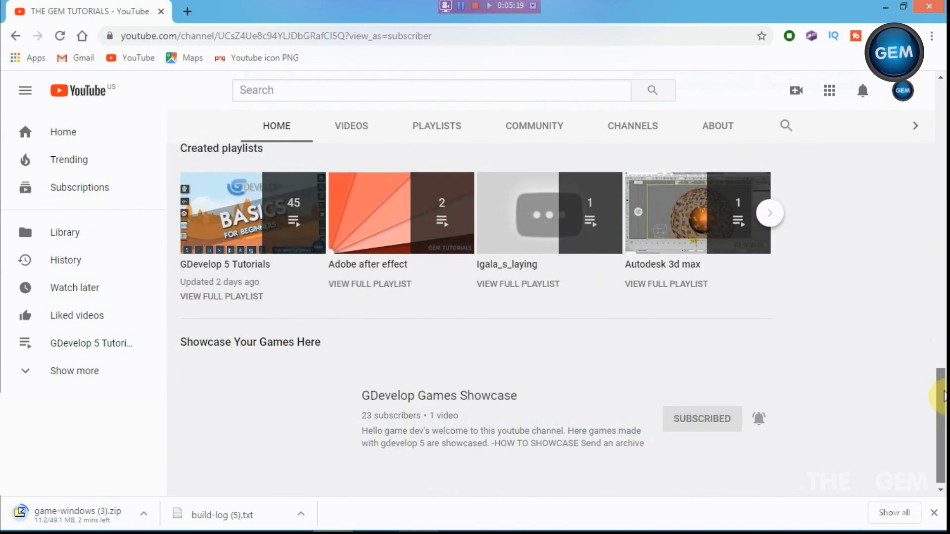
pyautogui.scroll(-3)
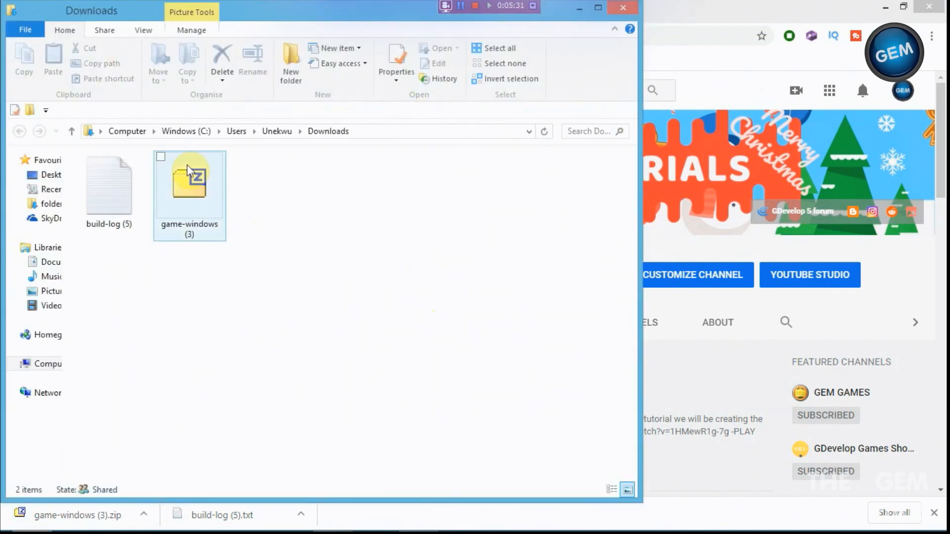
# Step: Extract game-windows (3).zip in Downloads with WinRAR, choosing Yes to All for file replacement
pyautogui.click(189, 184)
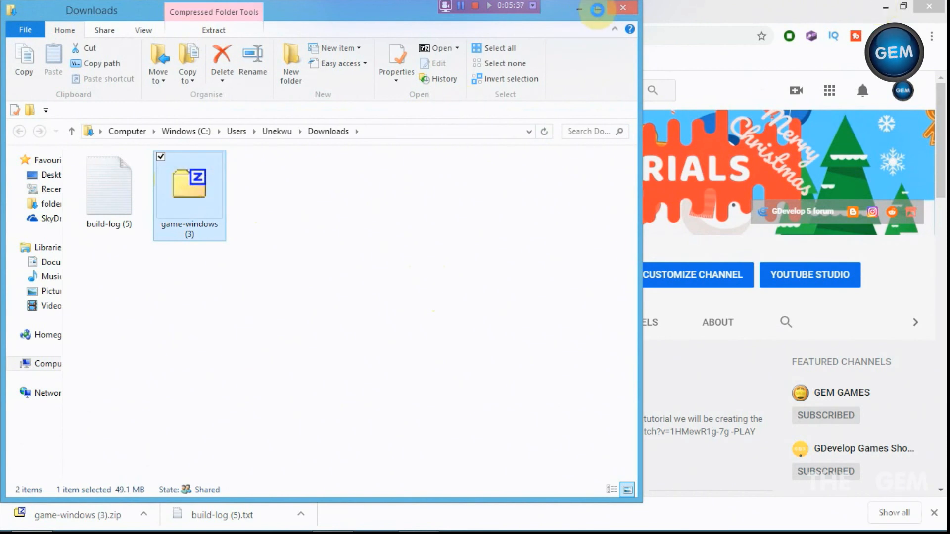
pyautogui.rightClick(189, 184)
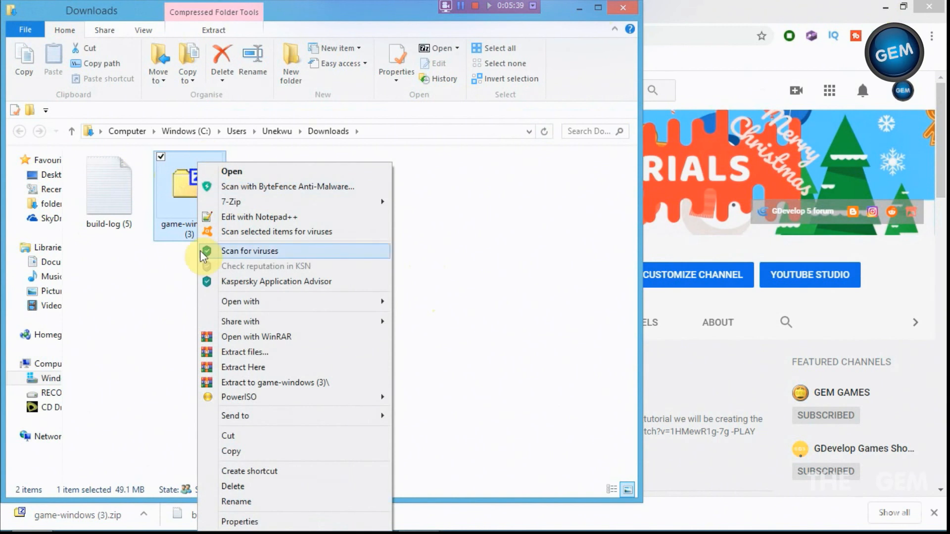
pyautogui.click(481, 206)
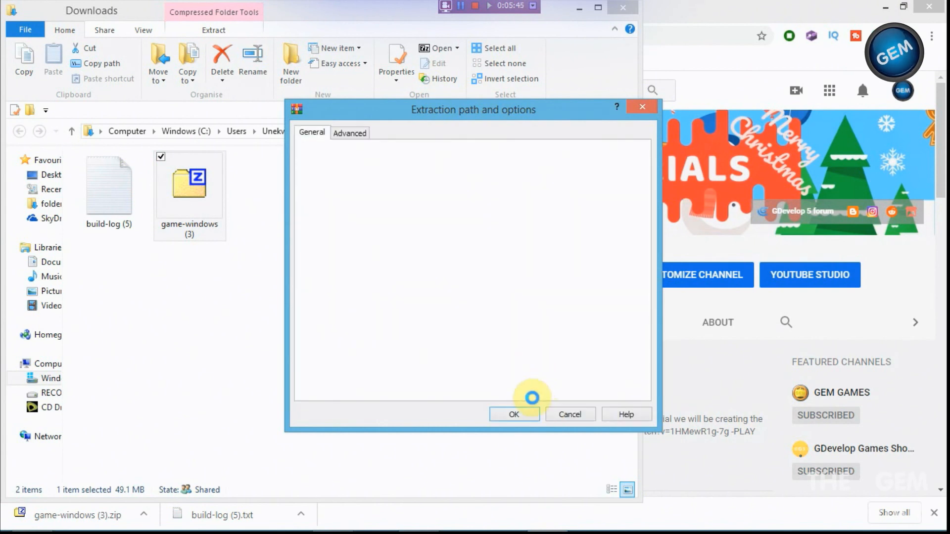
pyautogui.click(514, 414)
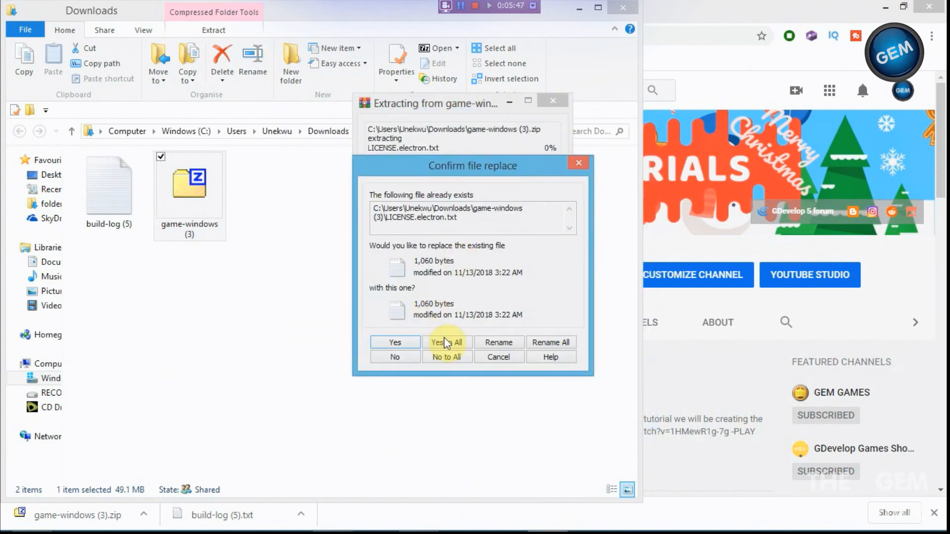
pyautogui.click(447, 342)
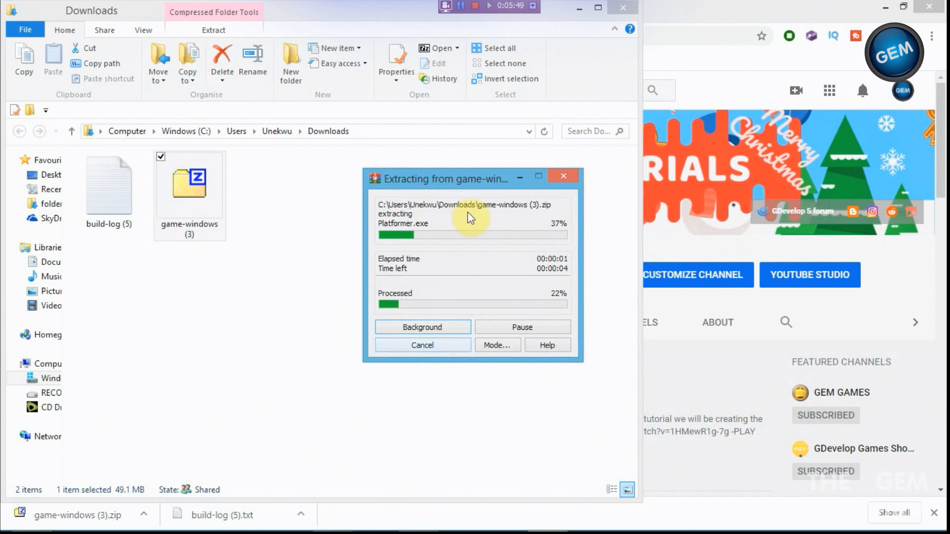
pyautogui.moveTo(329, 221)
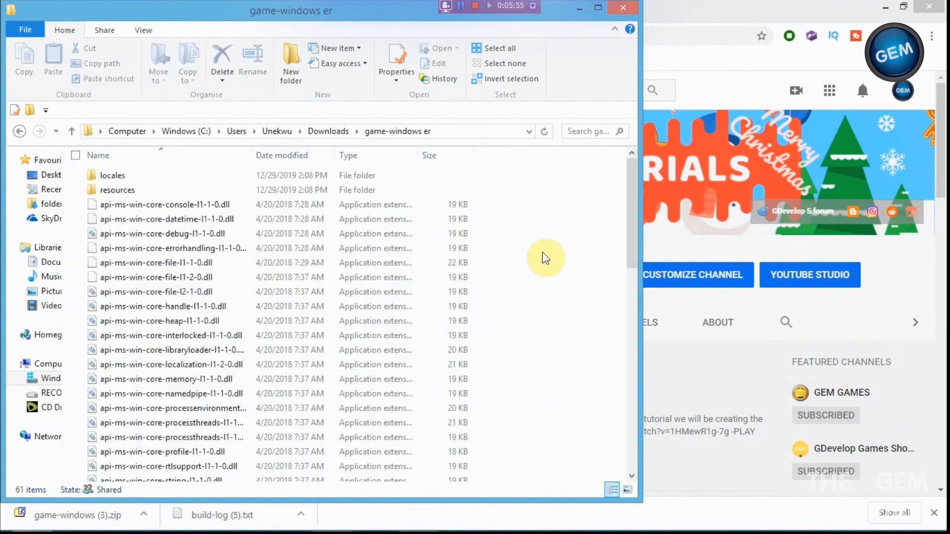
# Step: Scroll through the extracted game-windows folder and select the Platformer executable
pyautogui.scroll(-3)
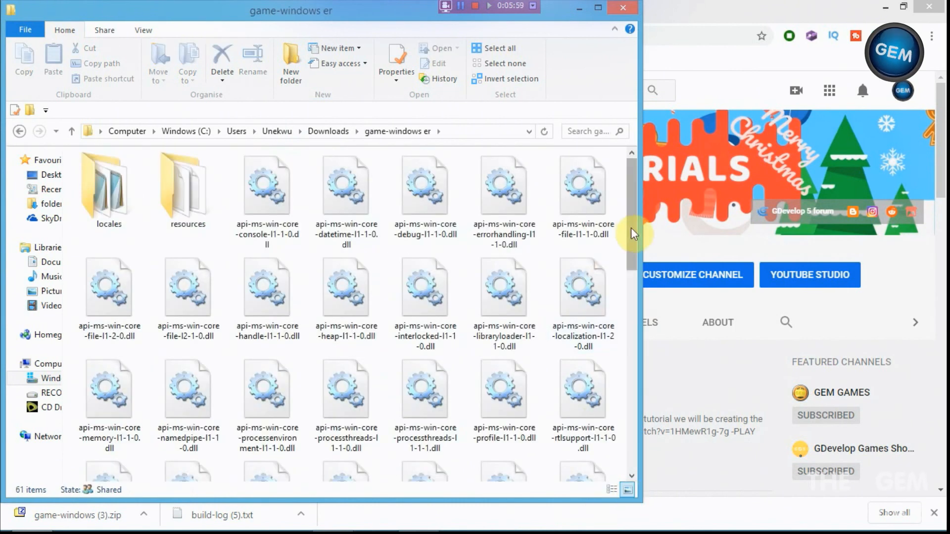
pyautogui.scroll(-3)
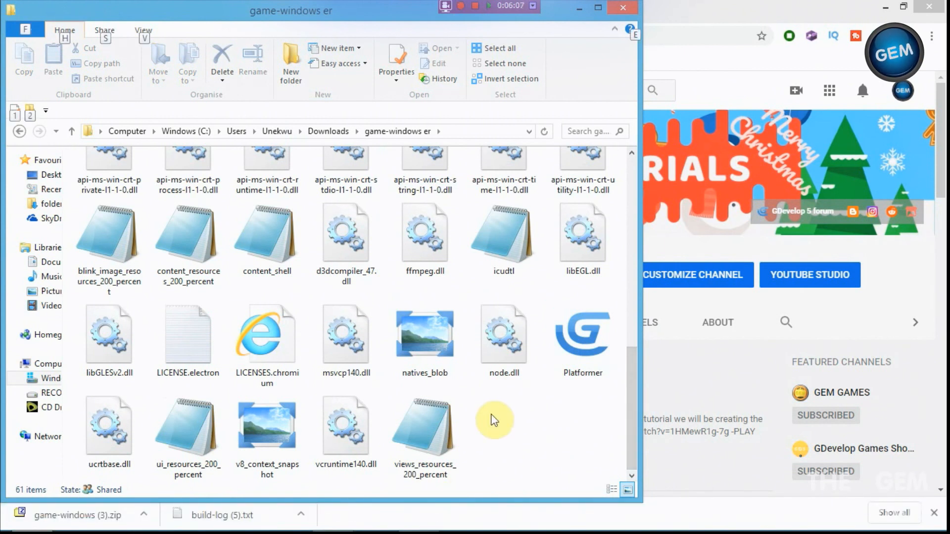
pyautogui.click(583, 338)
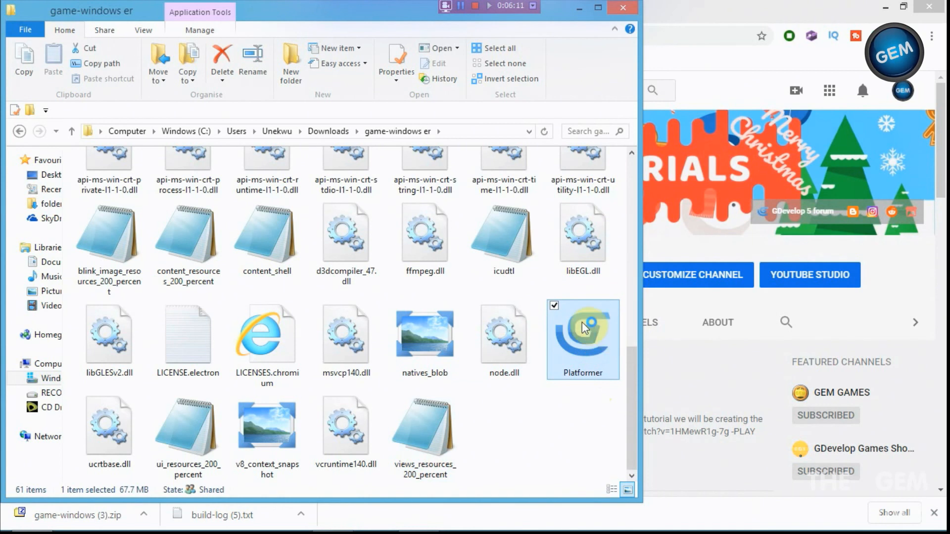
pyautogui.moveTo(585, 328)
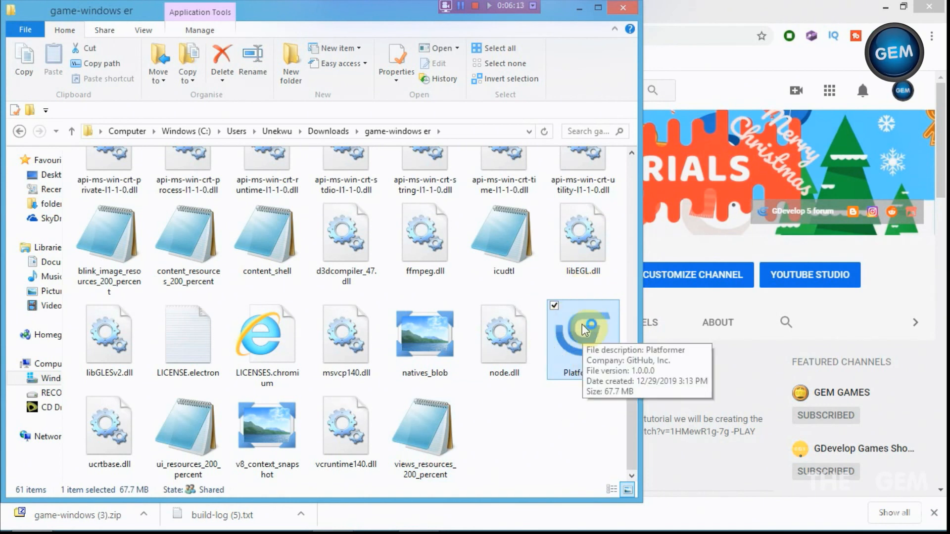
# Step: Run Platformer.exe so the exported game's window appears
pyautogui.doubleClick(582, 330)
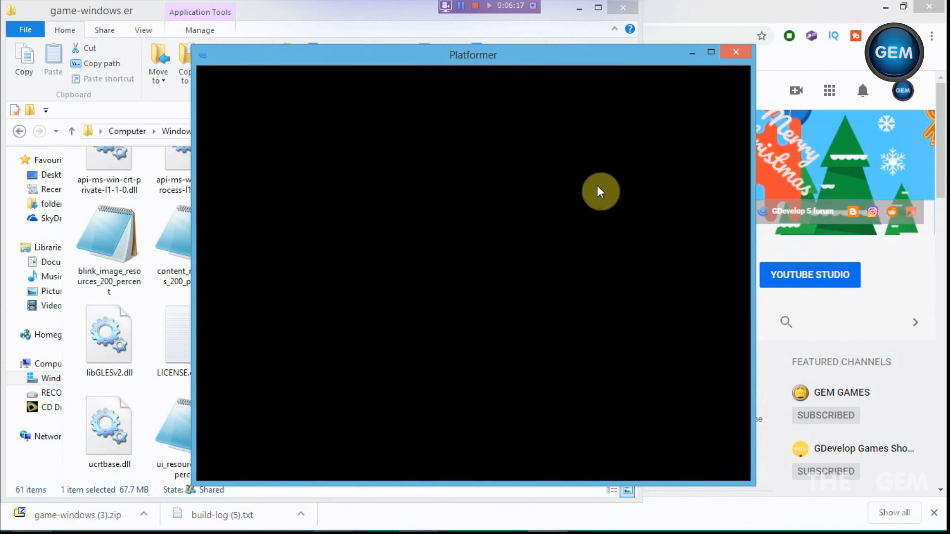
pyautogui.moveTo(637, 77)
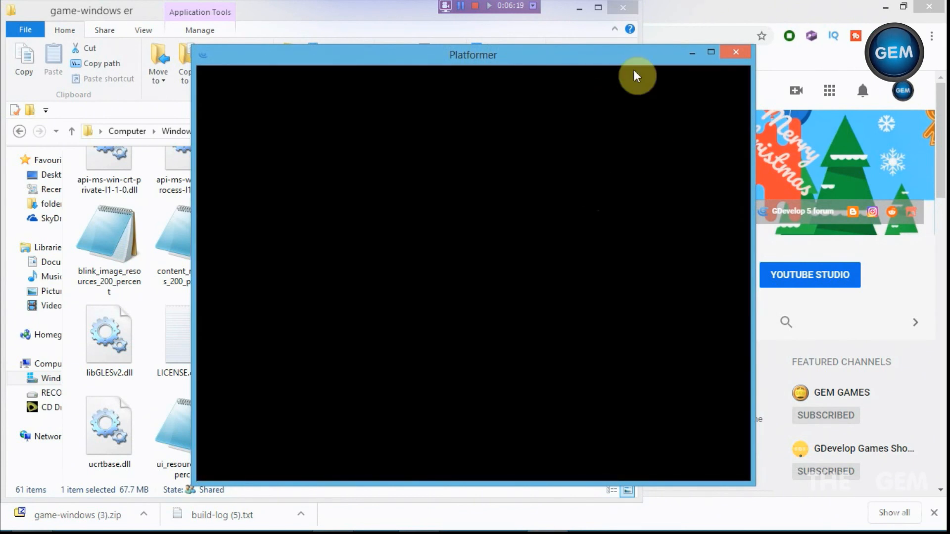